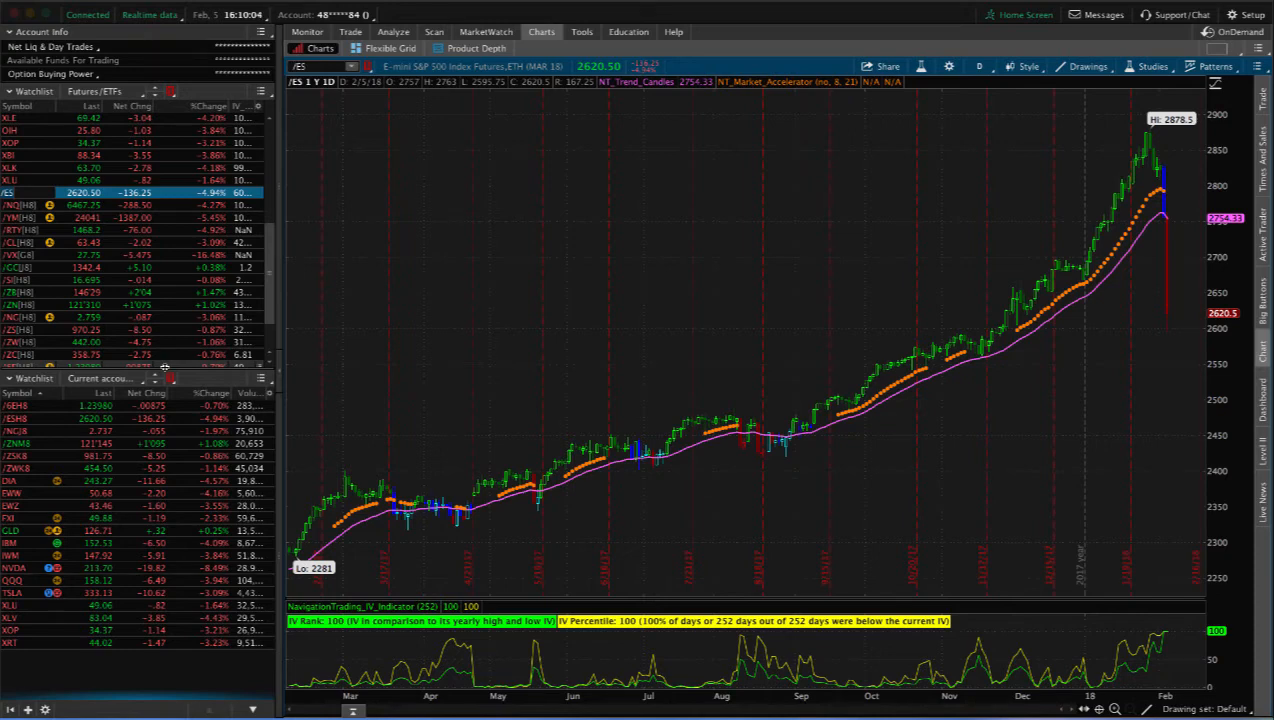
{"action": "mouse_move", "coordinate": [838, 428]}
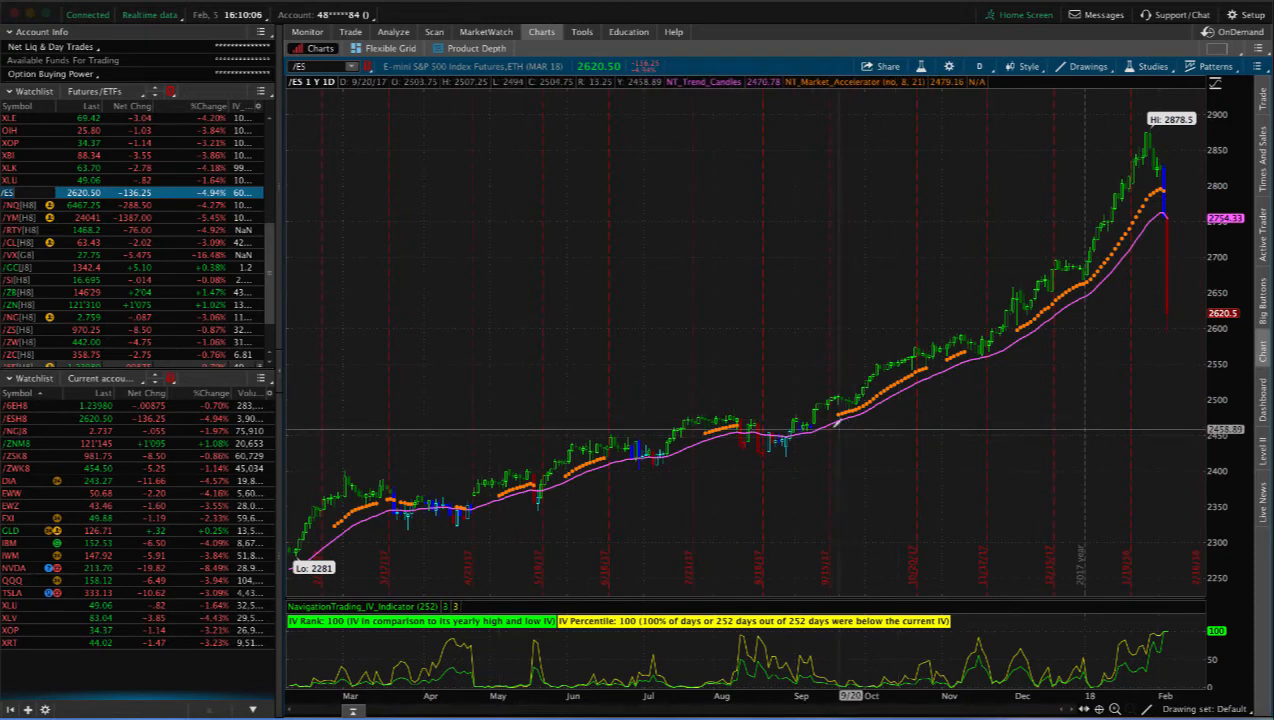
{"action": "mouse_move", "coordinate": [1000, 330]}
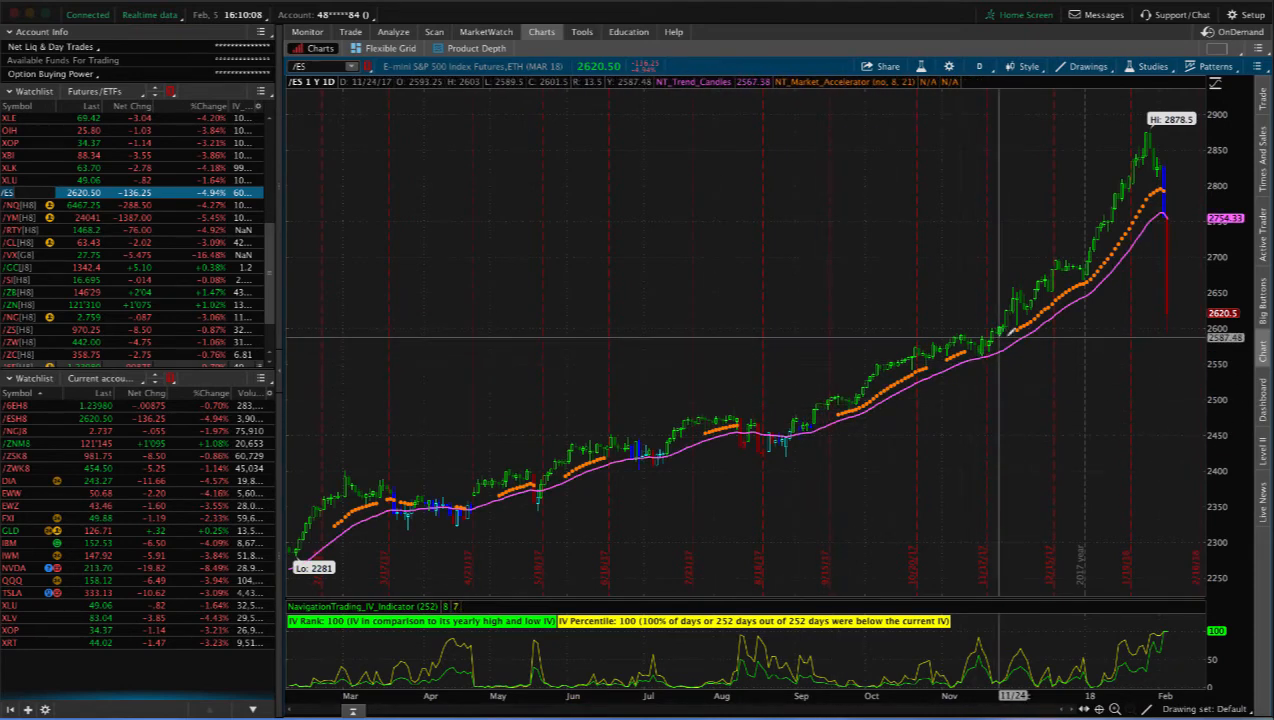
{"action": "mouse_move", "coordinate": [1088, 270]}
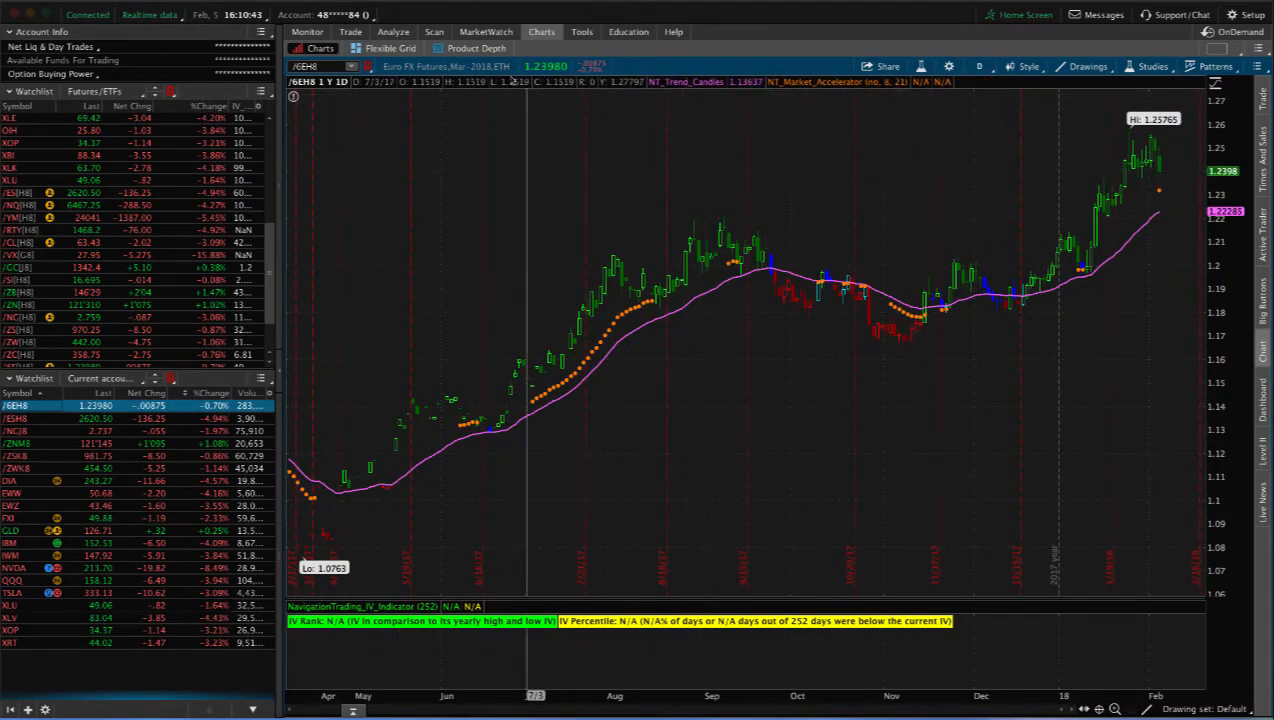
Load /ESH8 in Risk Profile, reset the analysis to defaults, and graph the short put leg
{"action": "left_click", "coordinate": [392, 32]}
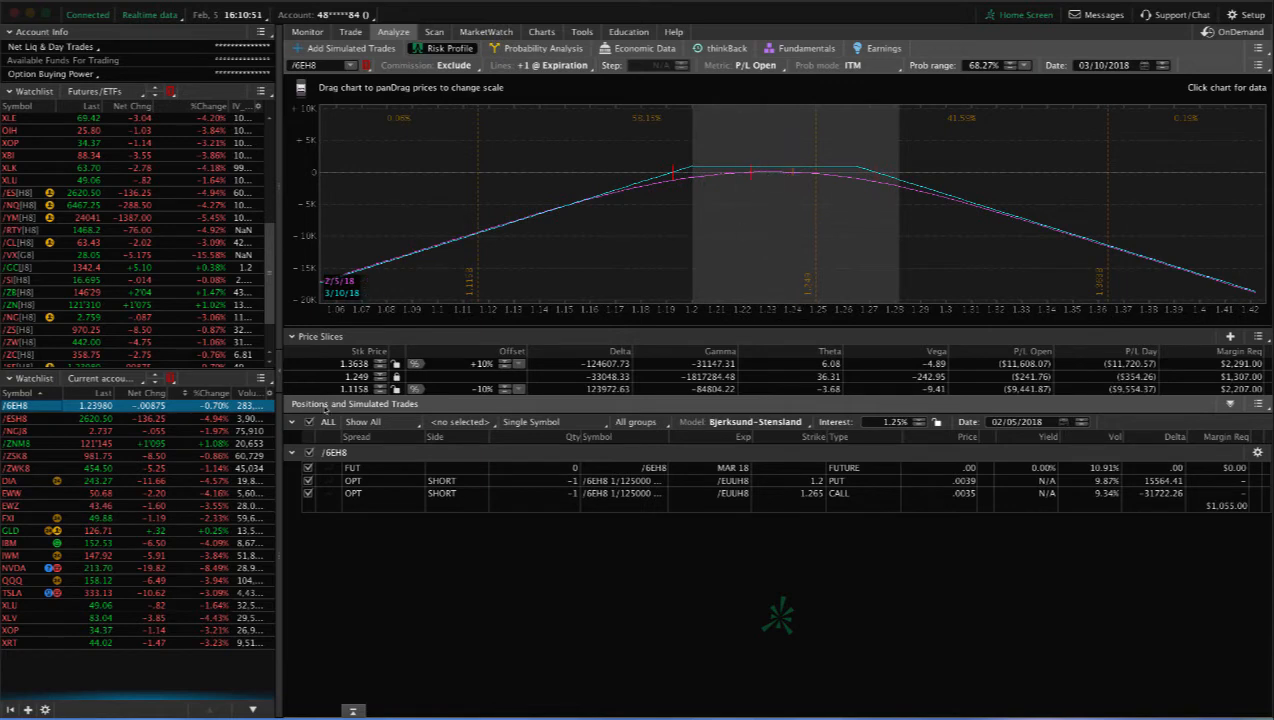
{"action": "left_click", "coordinate": [100, 418]}
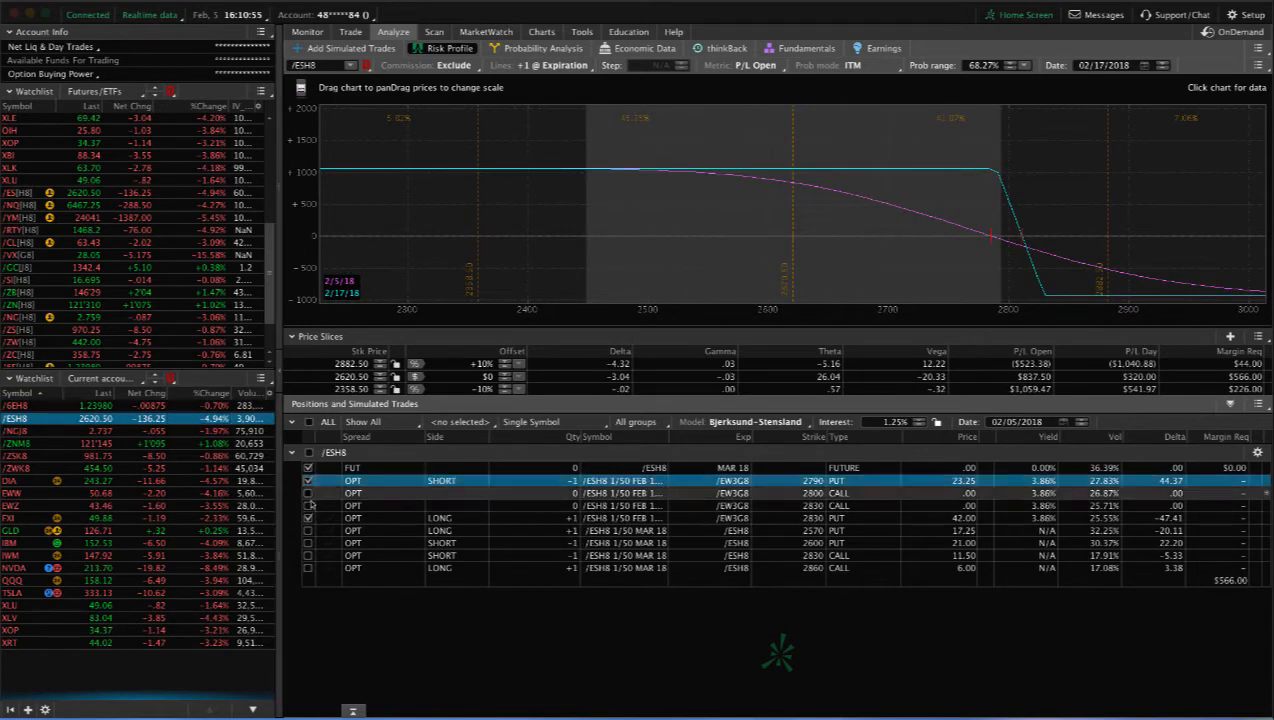
{"action": "left_click", "coordinate": [1258, 54]}
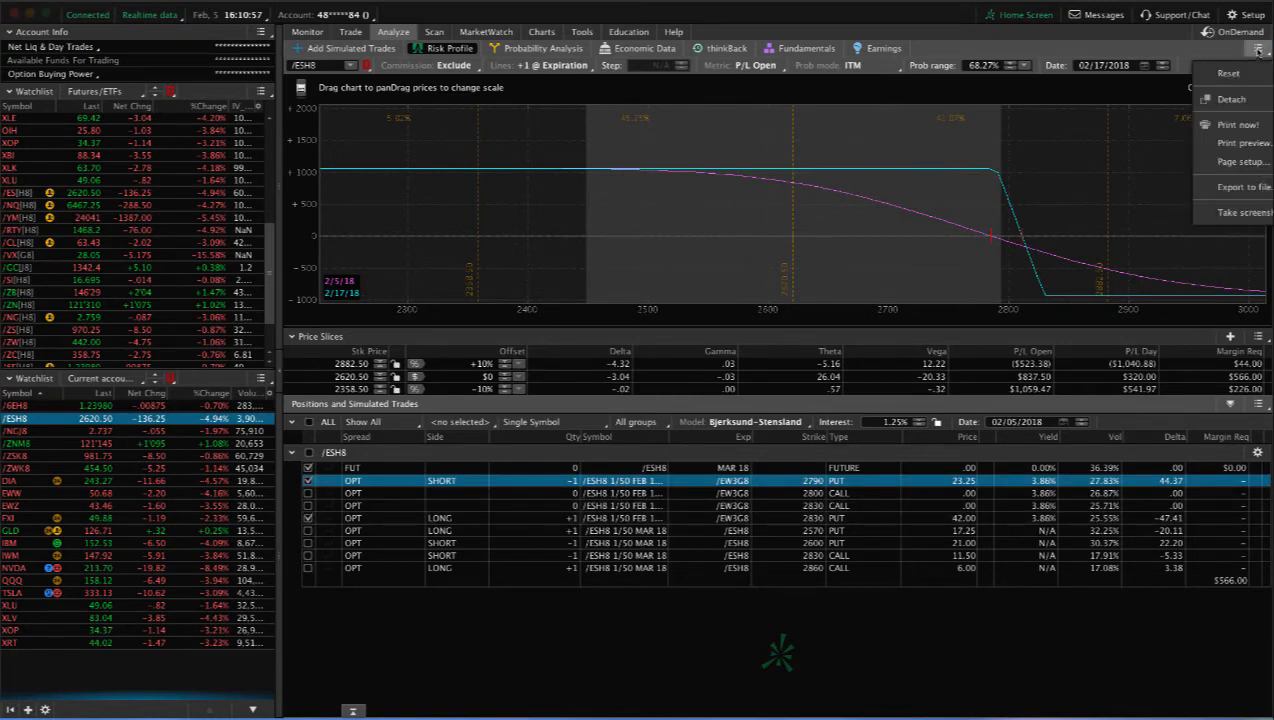
{"action": "left_click", "coordinate": [1228, 72]}
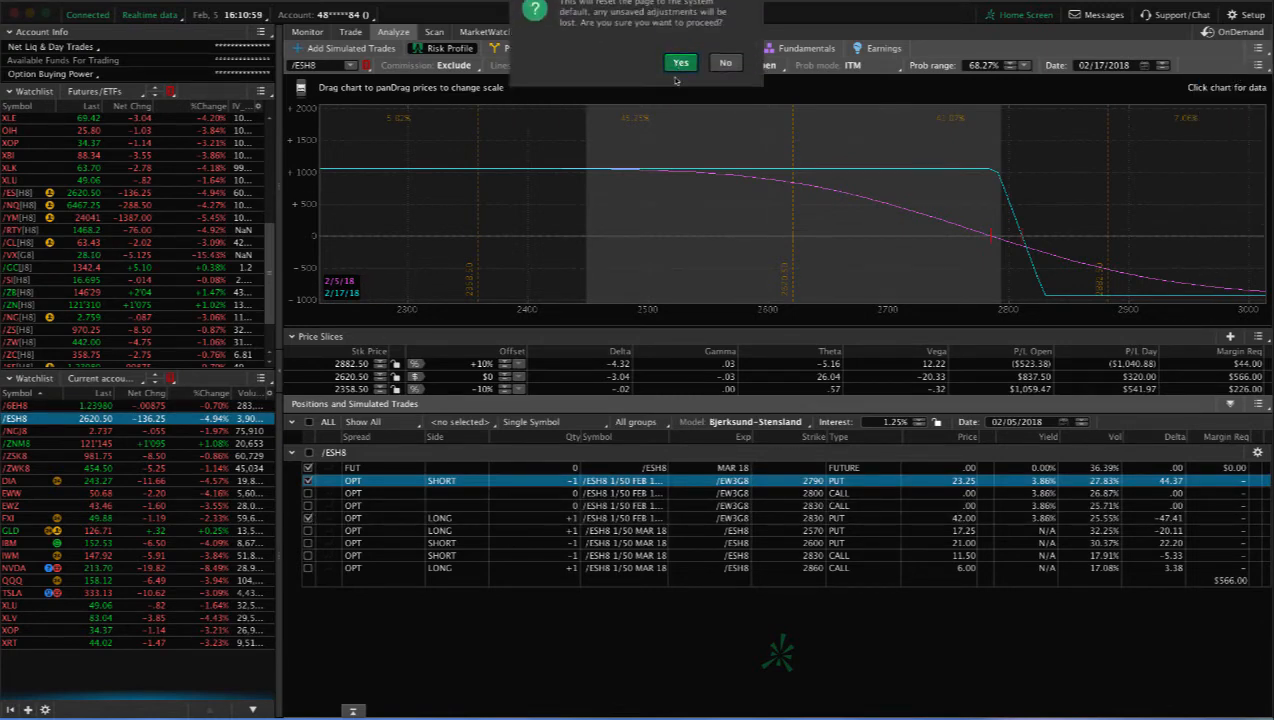
{"action": "left_click", "coordinate": [680, 62]}
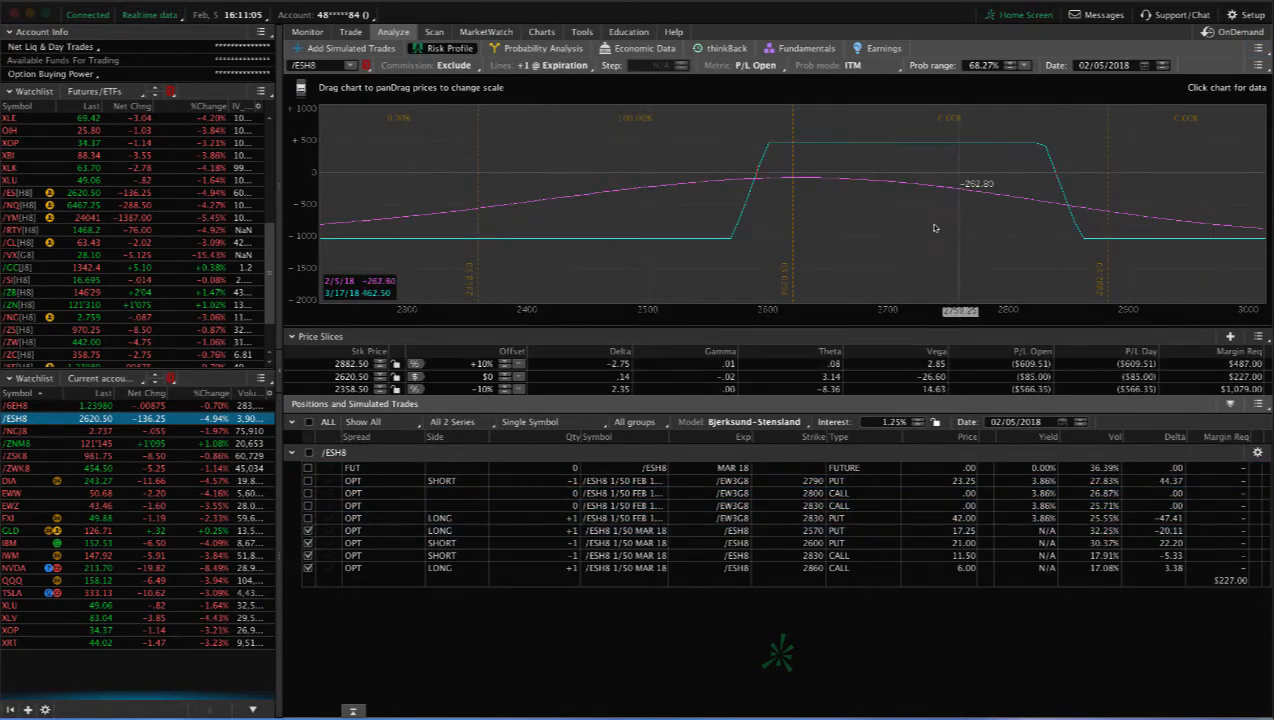
{"action": "mouse_move", "coordinate": [790, 224]}
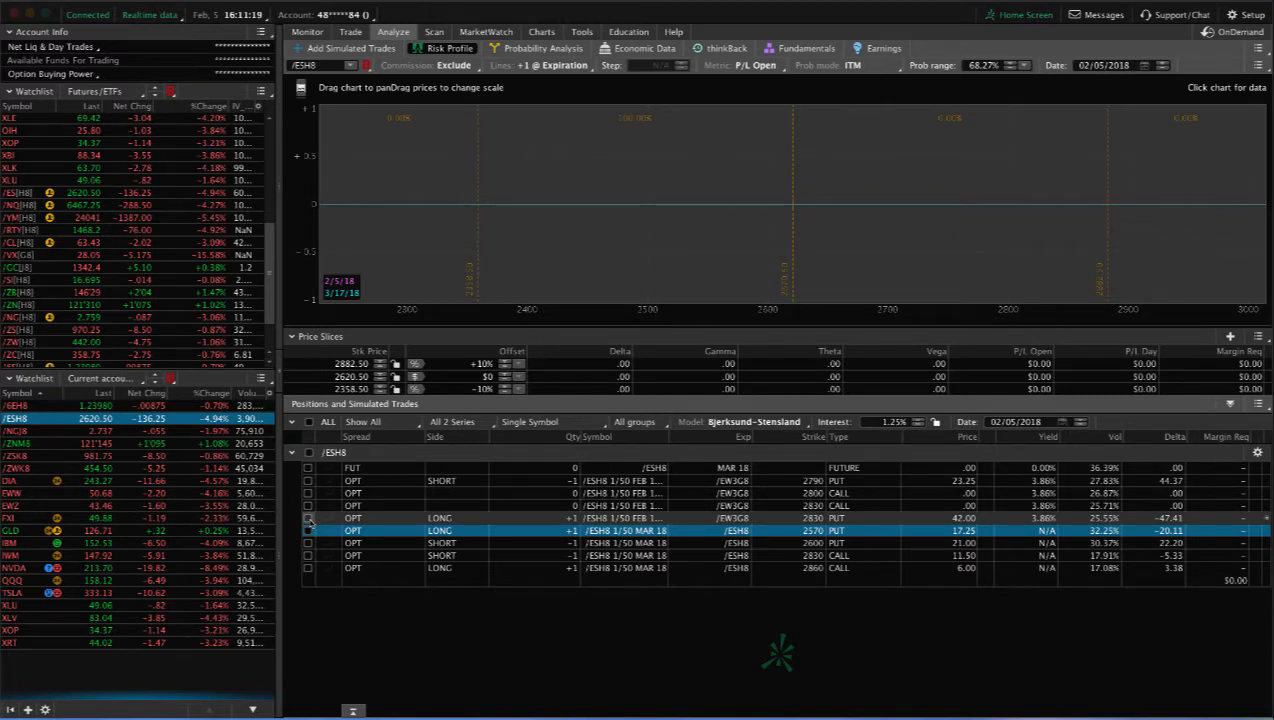
{"action": "left_click", "coordinate": [308, 518]}
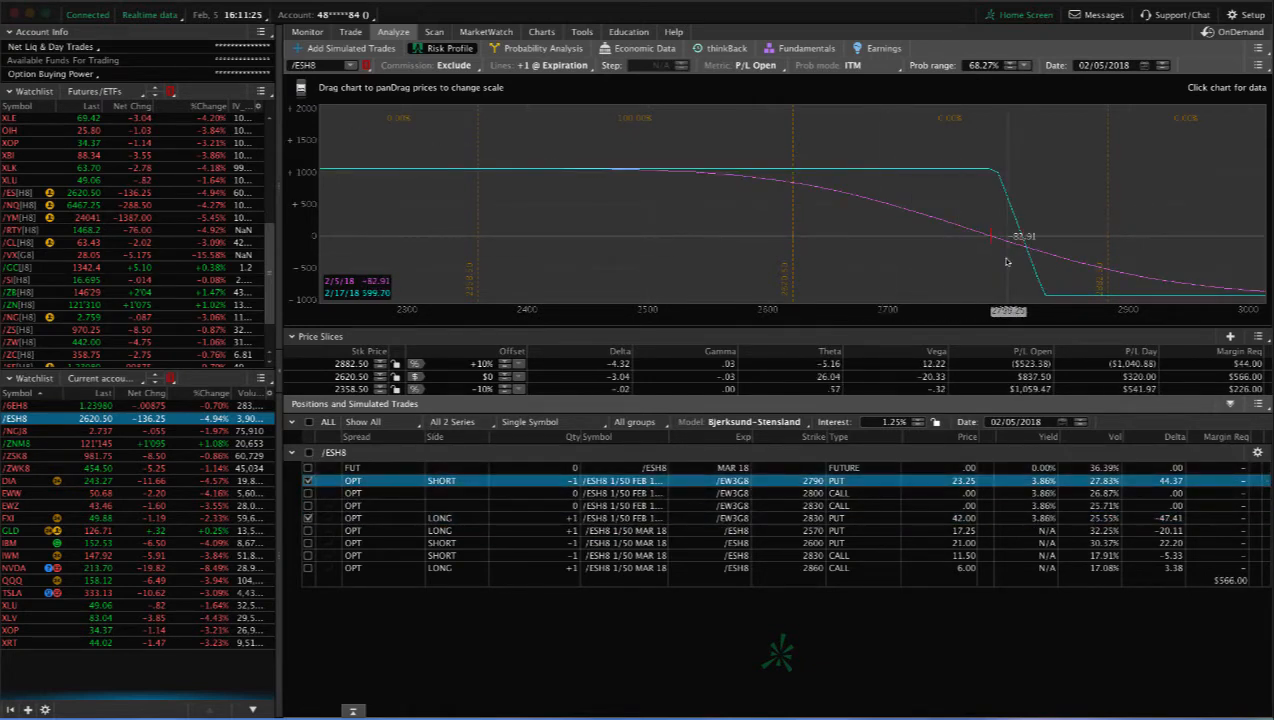
{"action": "mouse_move", "coordinate": [798, 260]}
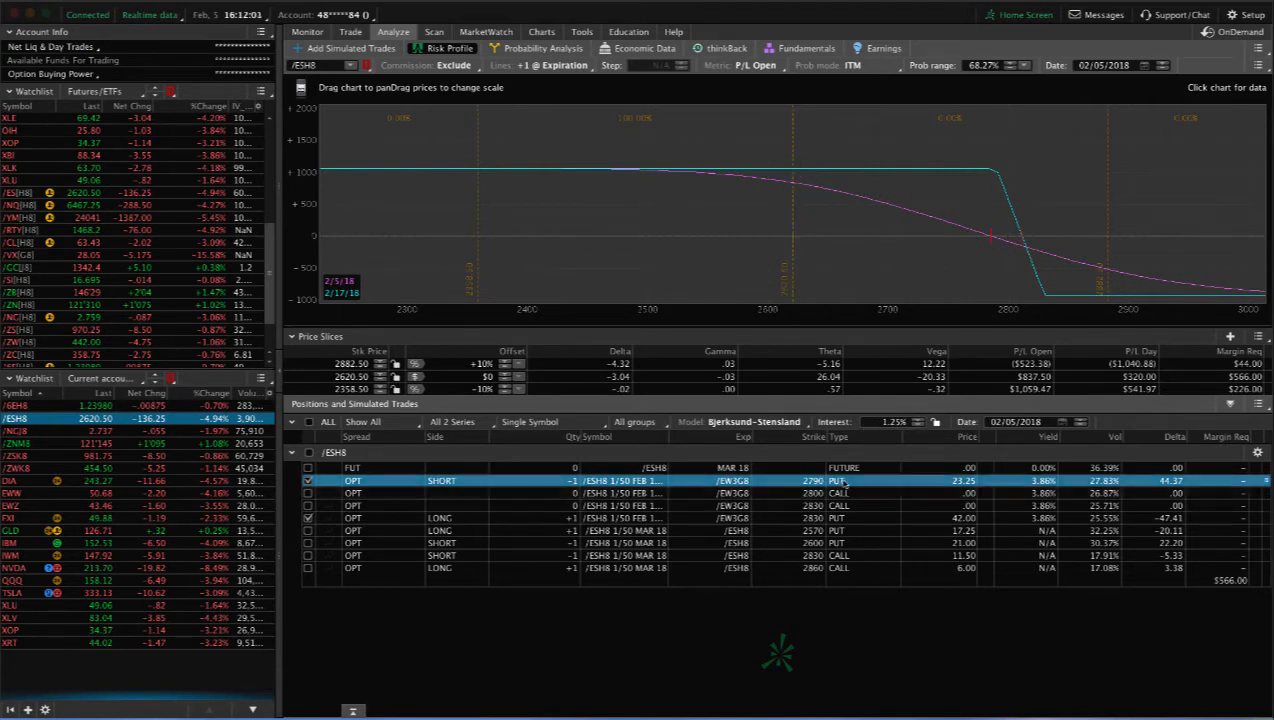
{"action": "mouse_move", "coordinate": [792, 268]}
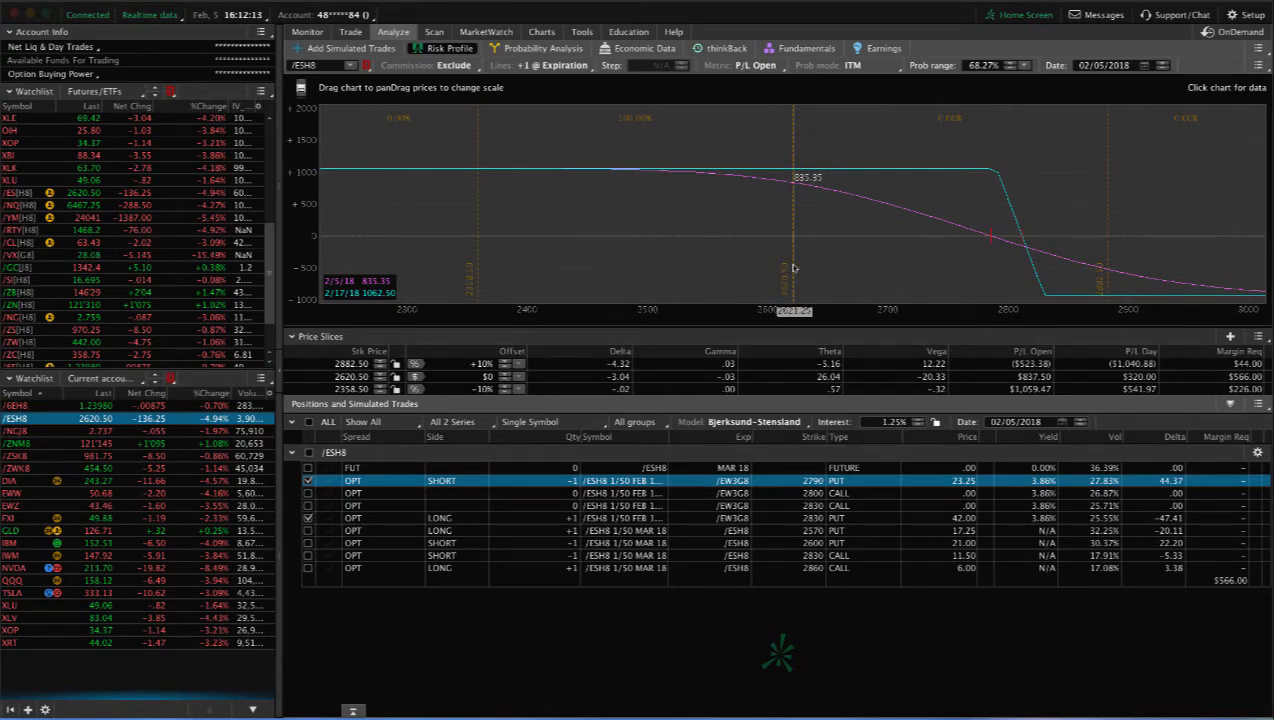
Graph the /NGJ8 positions, then include another wheat option leg in the risk profile
{"action": "left_click", "coordinate": [16, 432]}
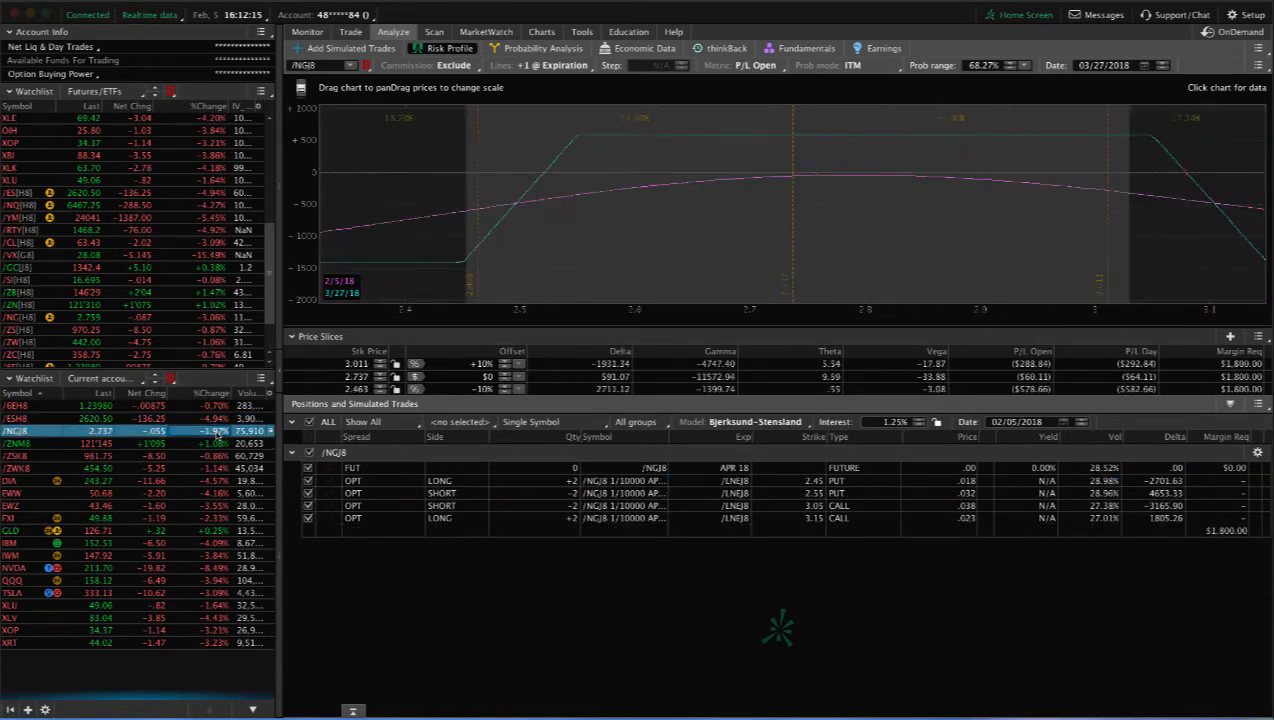
{"action": "mouse_move", "coordinate": [792, 248]}
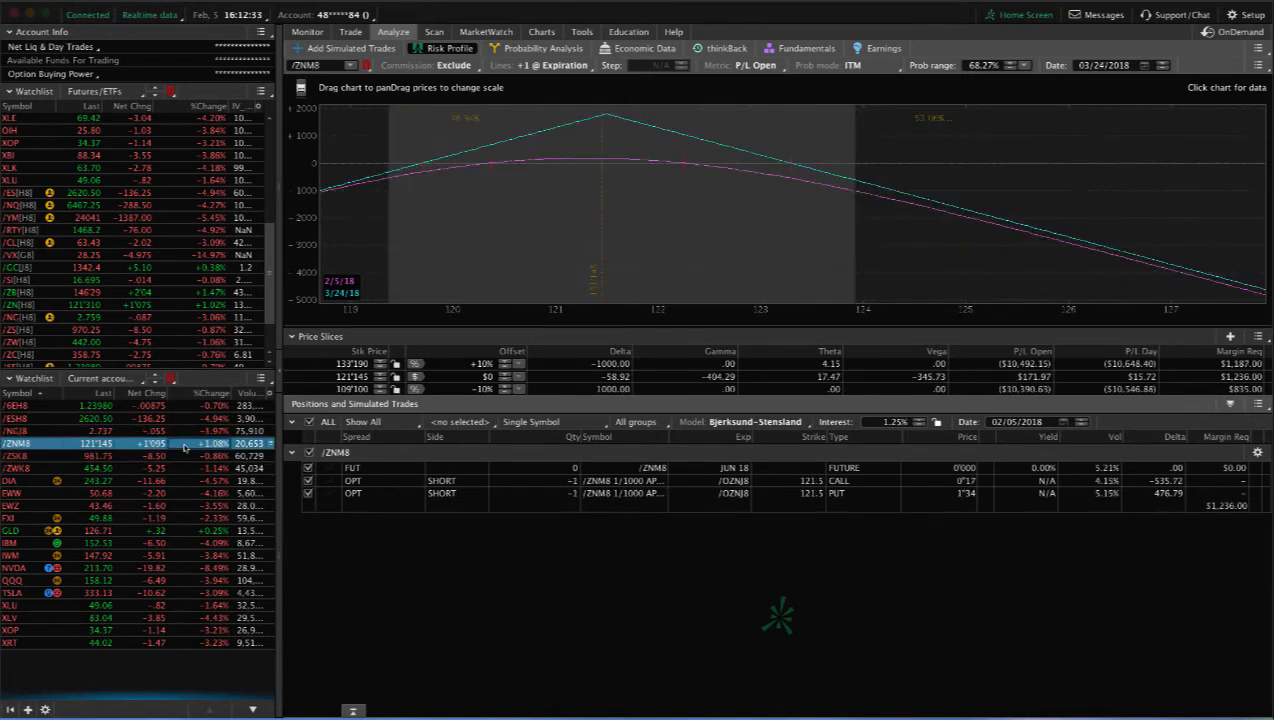
{"action": "mouse_move", "coordinate": [420, 240]}
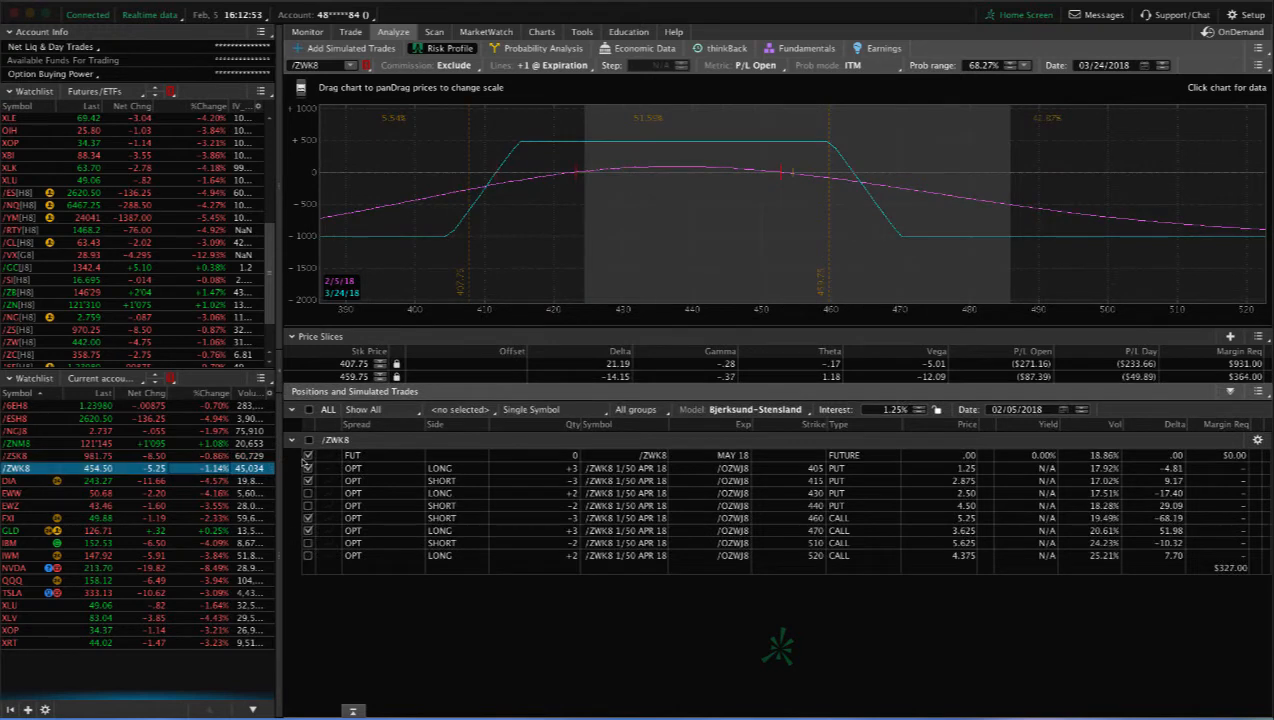
{"action": "mouse_move", "coordinate": [628, 292]}
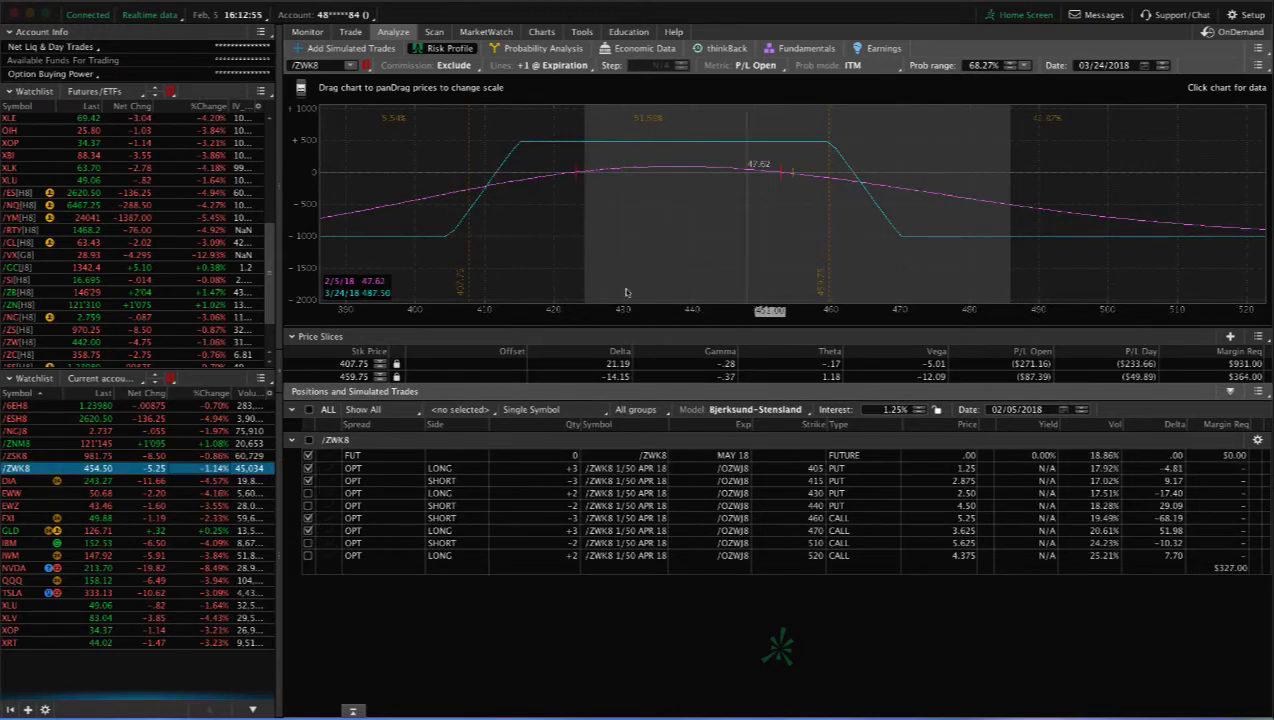
{"action": "left_click", "coordinate": [308, 492]}
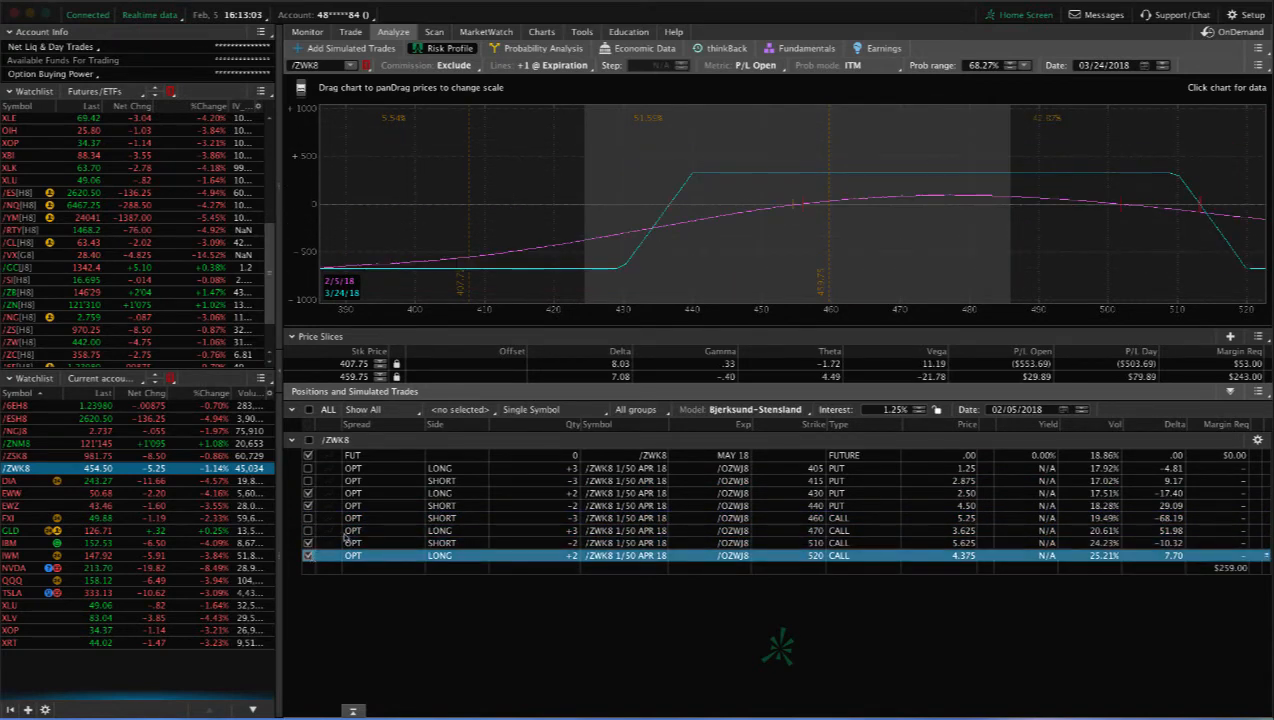
{"action": "mouse_move", "coordinate": [876, 228]}
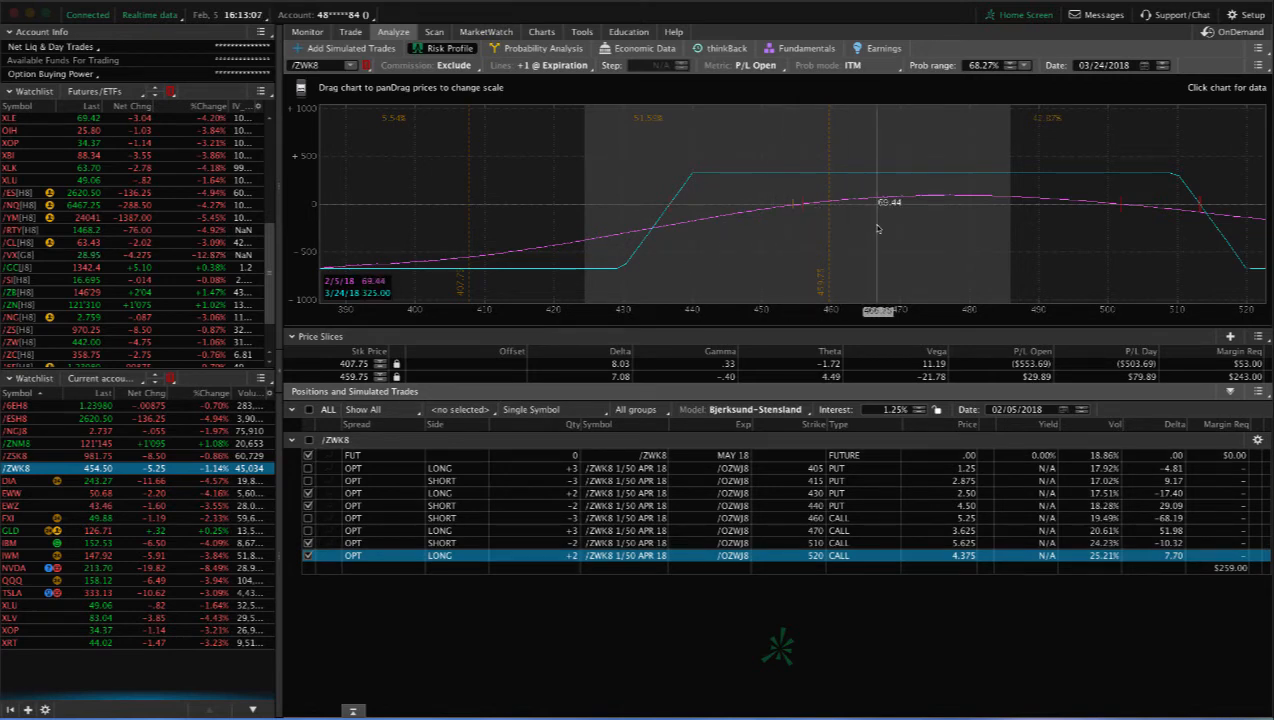
{"action": "mouse_move", "coordinate": [790, 232]}
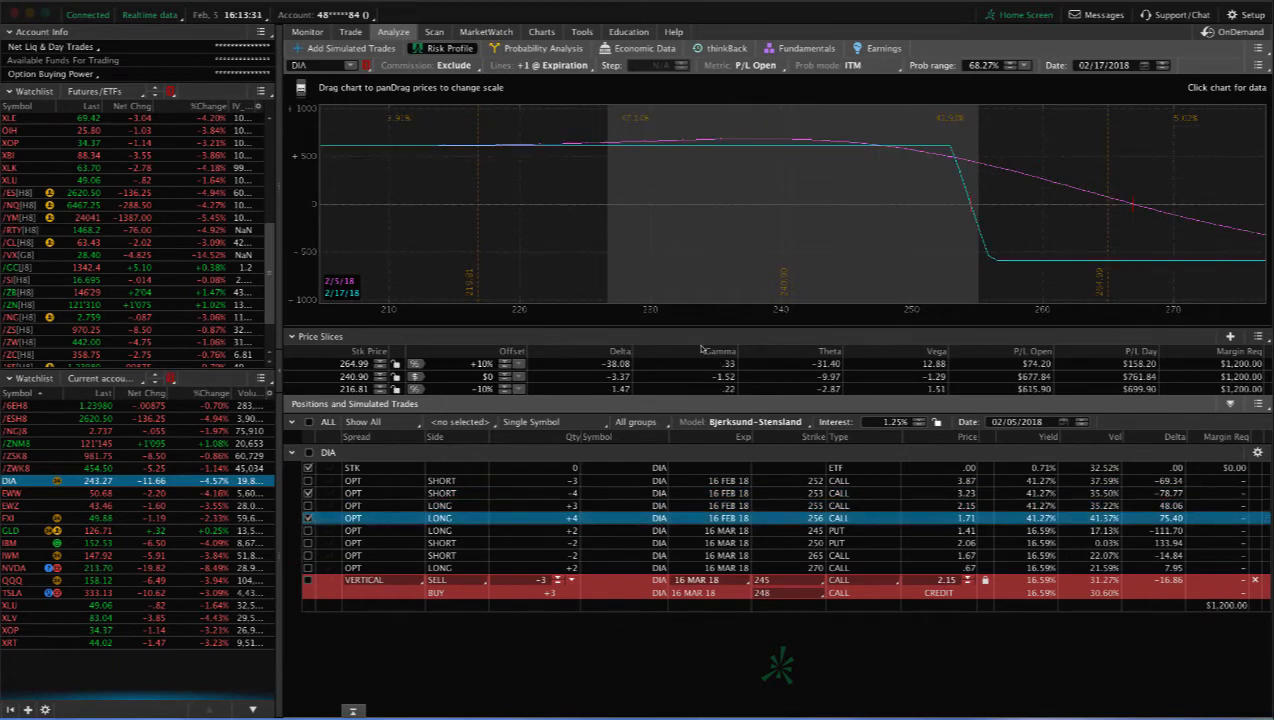
{"action": "mouse_move", "coordinate": [878, 156]}
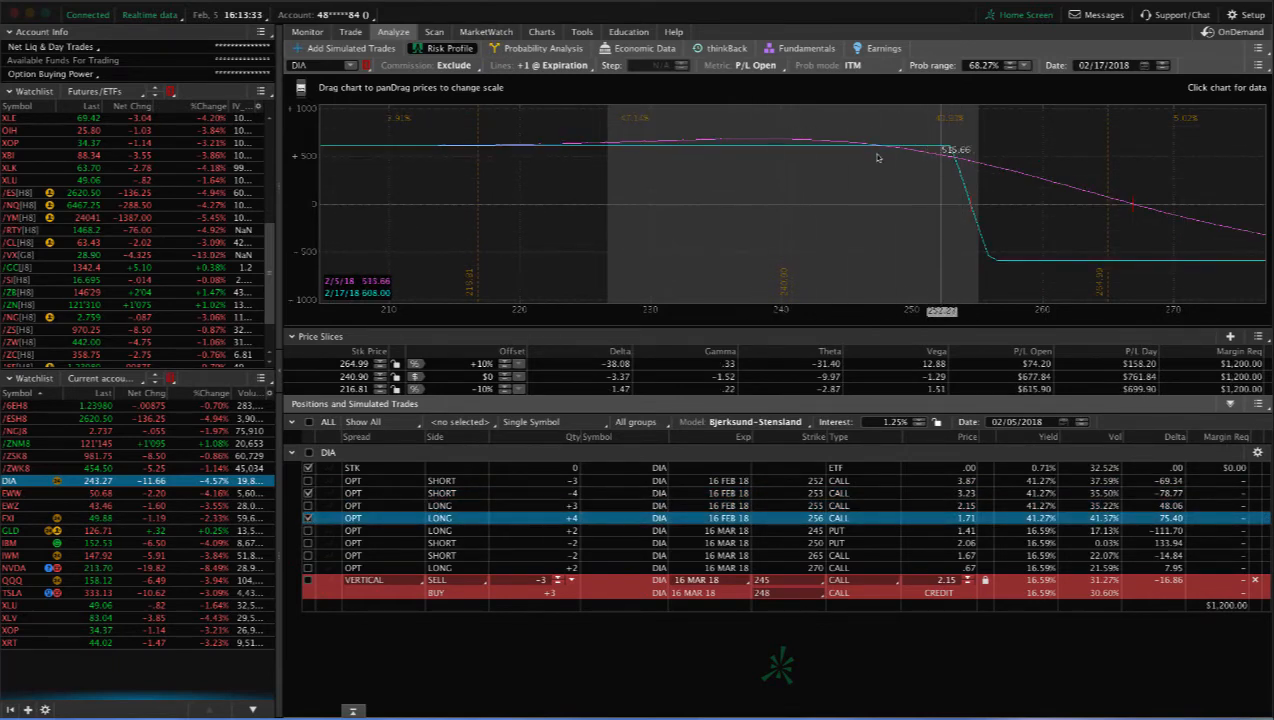
{"action": "mouse_move", "coordinate": [780, 154]}
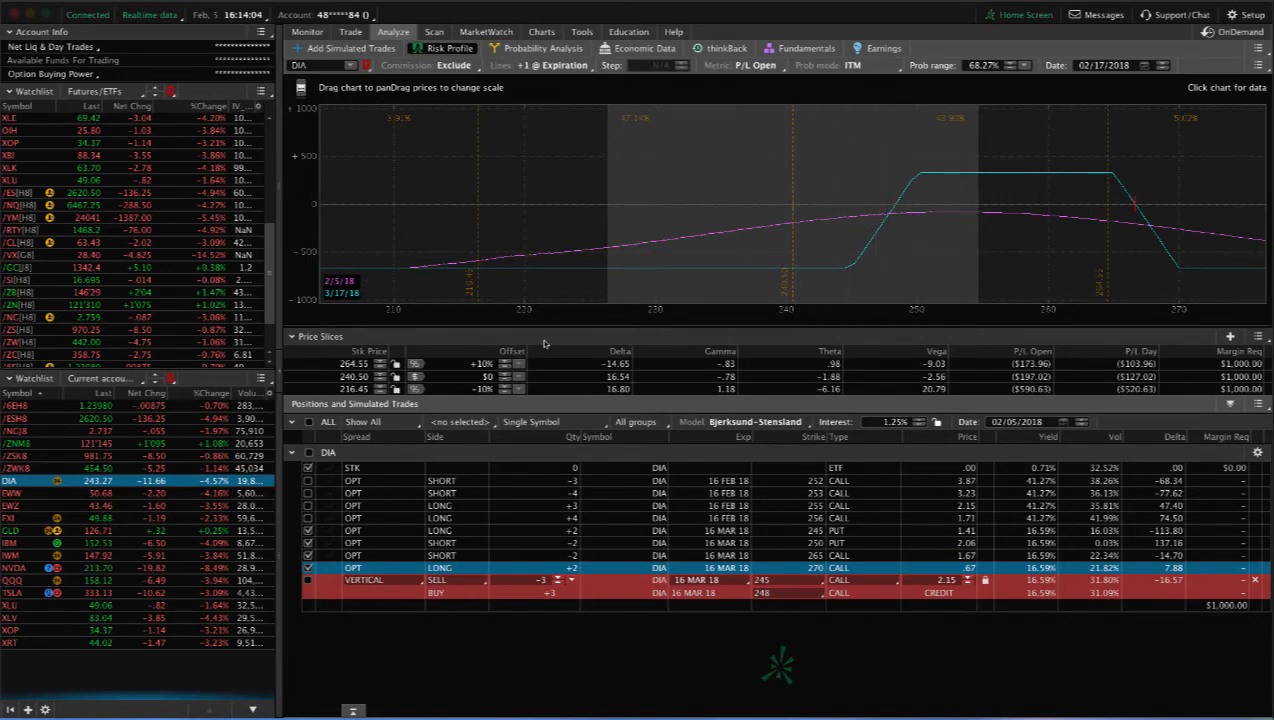
{"action": "mouse_move", "coordinate": [804, 260]}
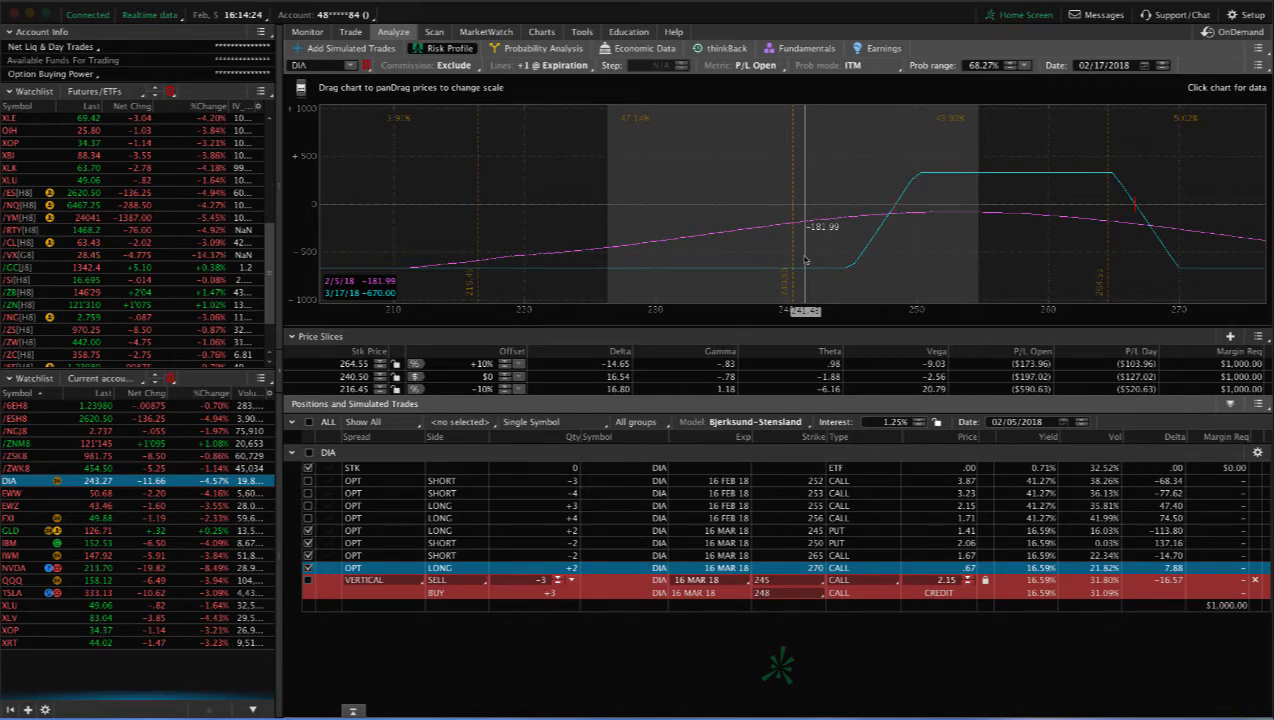
{"action": "mouse_move", "coordinate": [258, 16]}
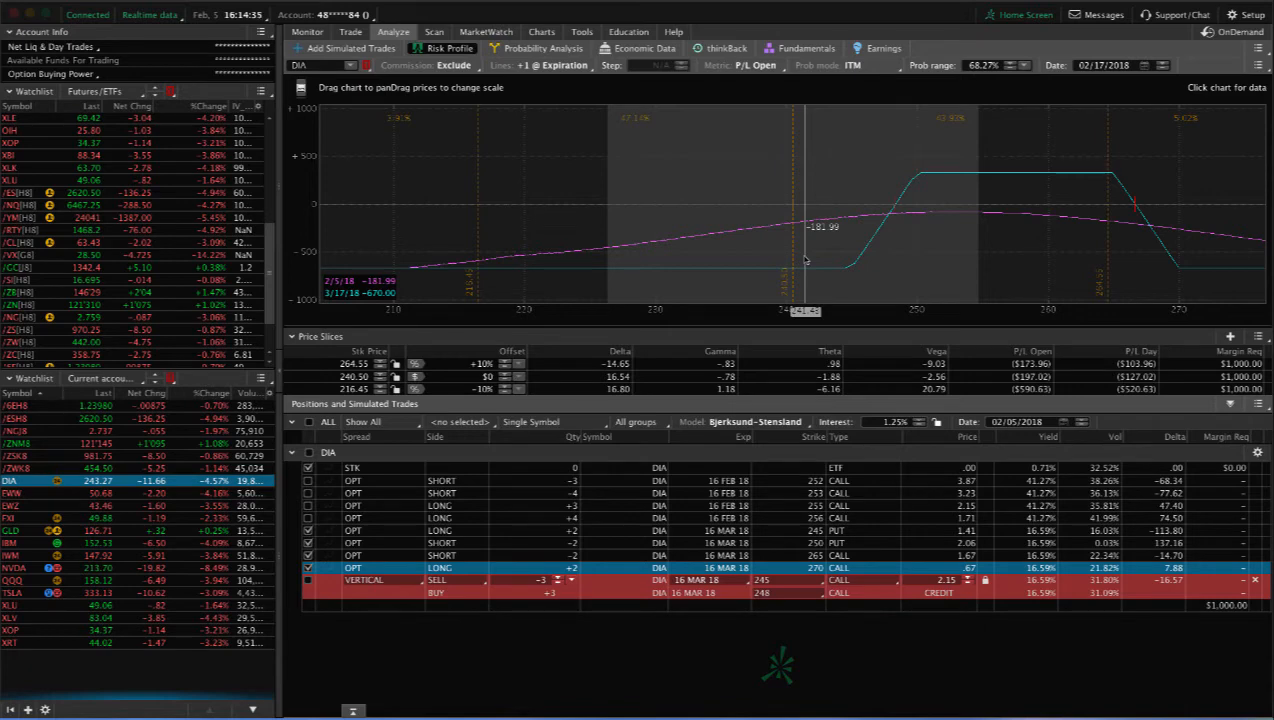
{"action": "mouse_move", "coordinate": [952, 232]}
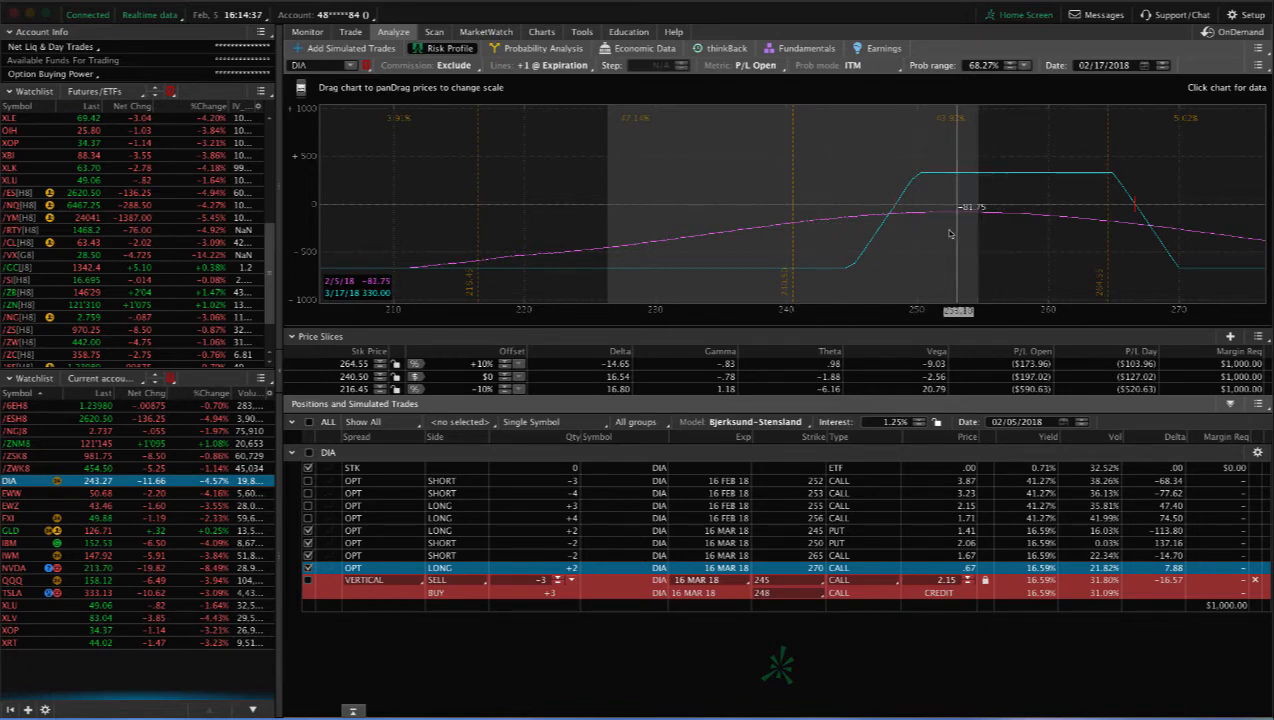
{"action": "mouse_move", "coordinate": [884, 222]}
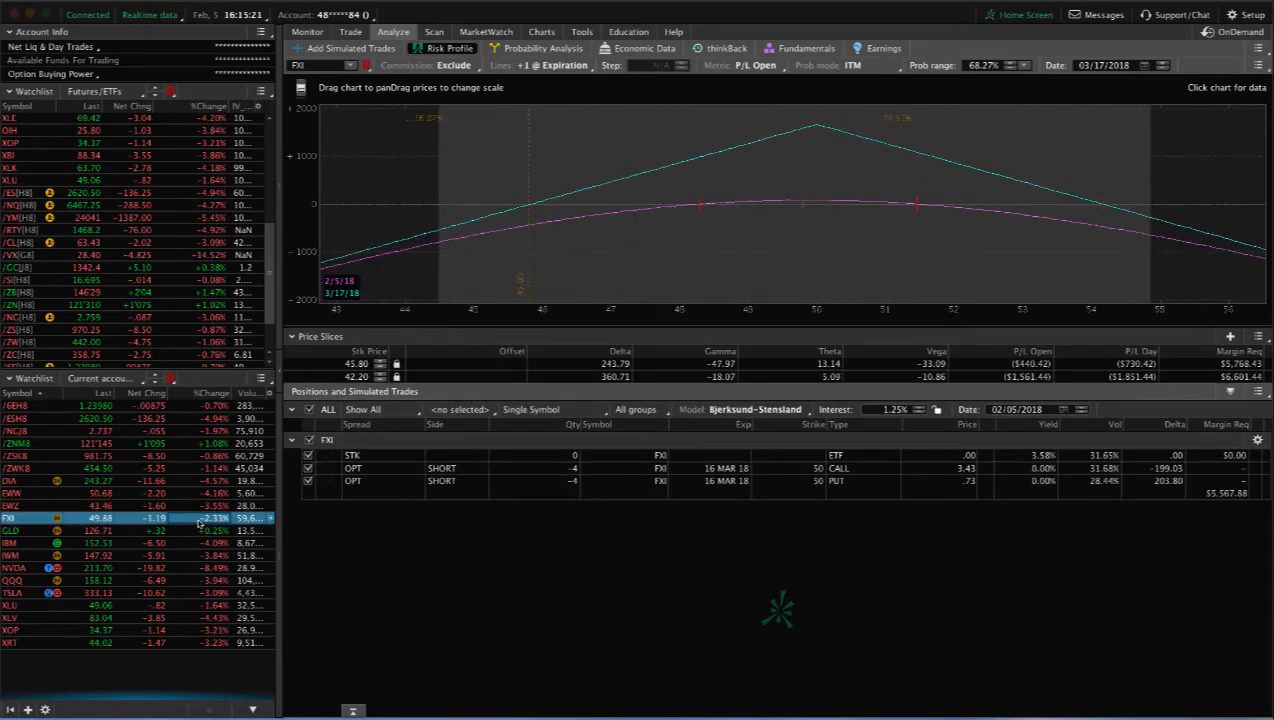
{"action": "mouse_move", "coordinate": [1020, 252]}
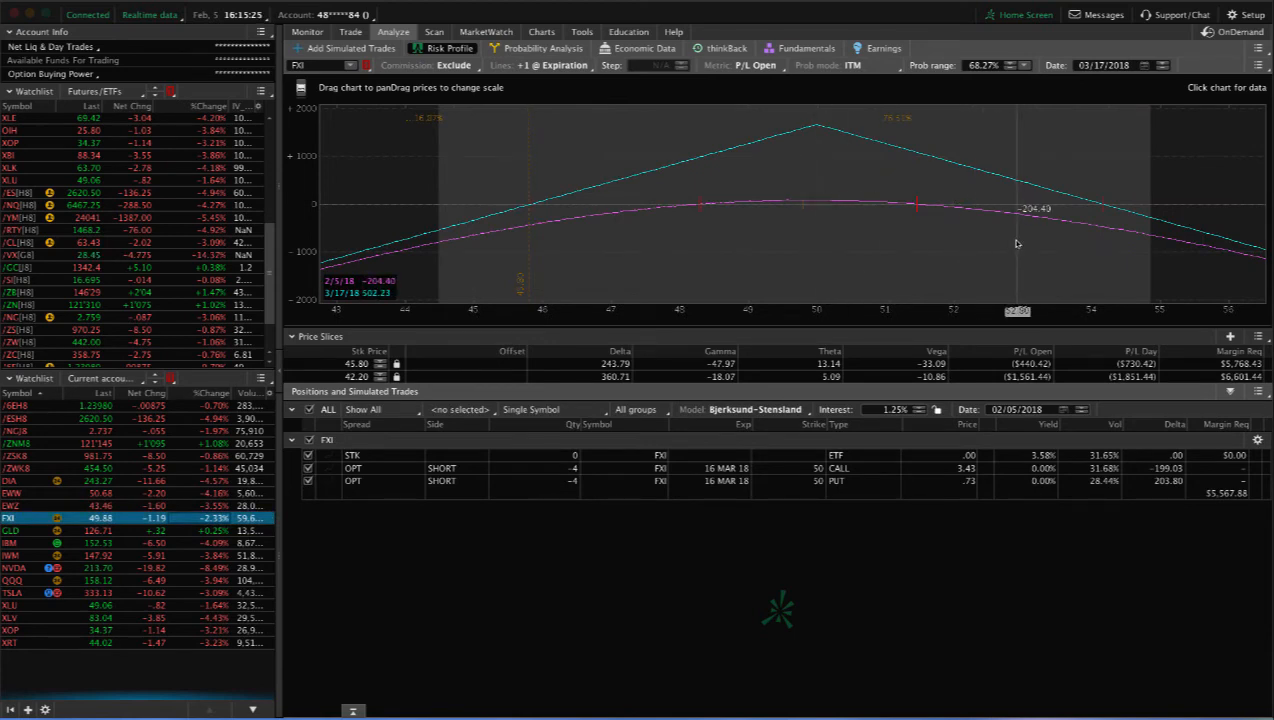
{"action": "mouse_move", "coordinate": [804, 240]}
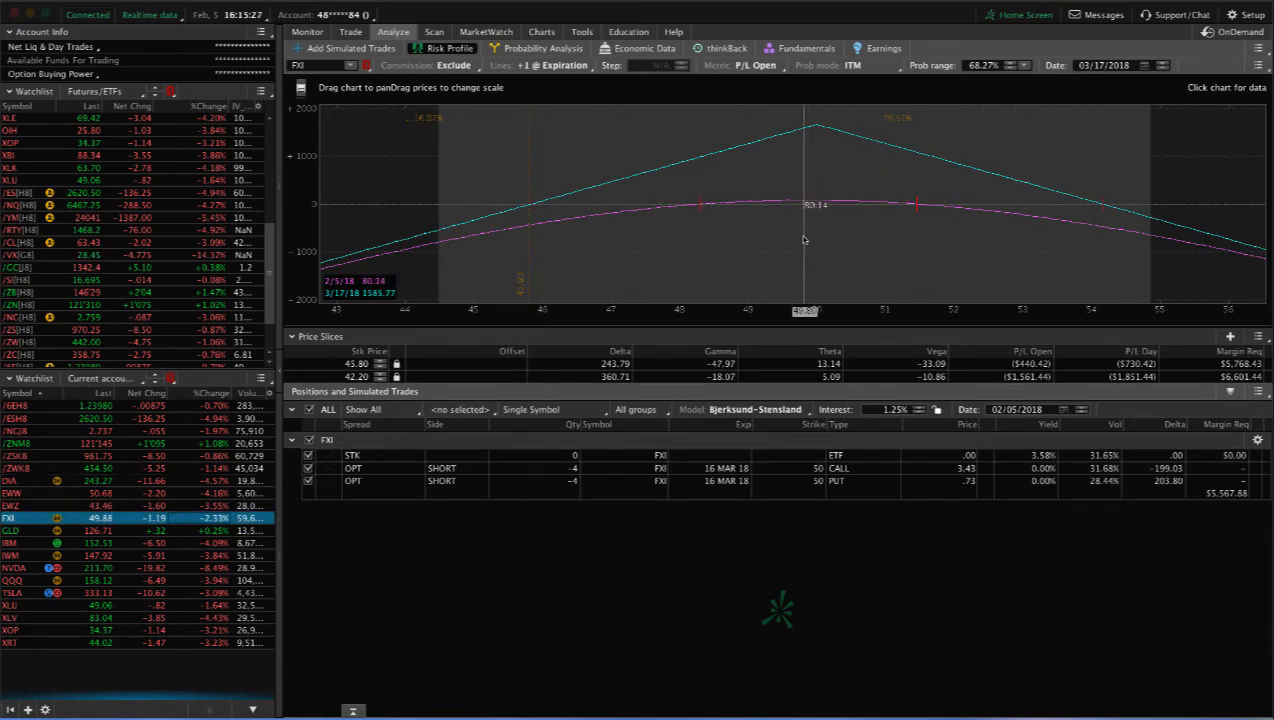
Switch the risk profile analysis to the GLD positions
{"action": "left_click", "coordinate": [10, 530]}
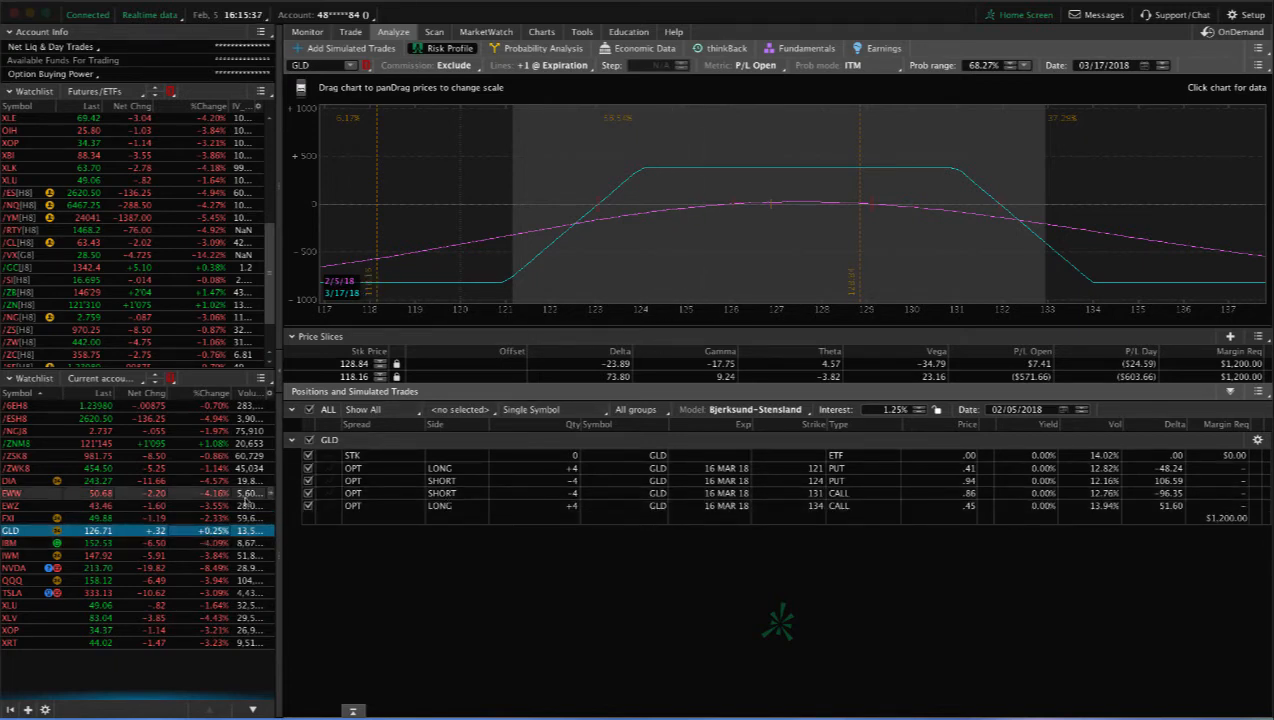
{"action": "mouse_move", "coordinate": [764, 258]}
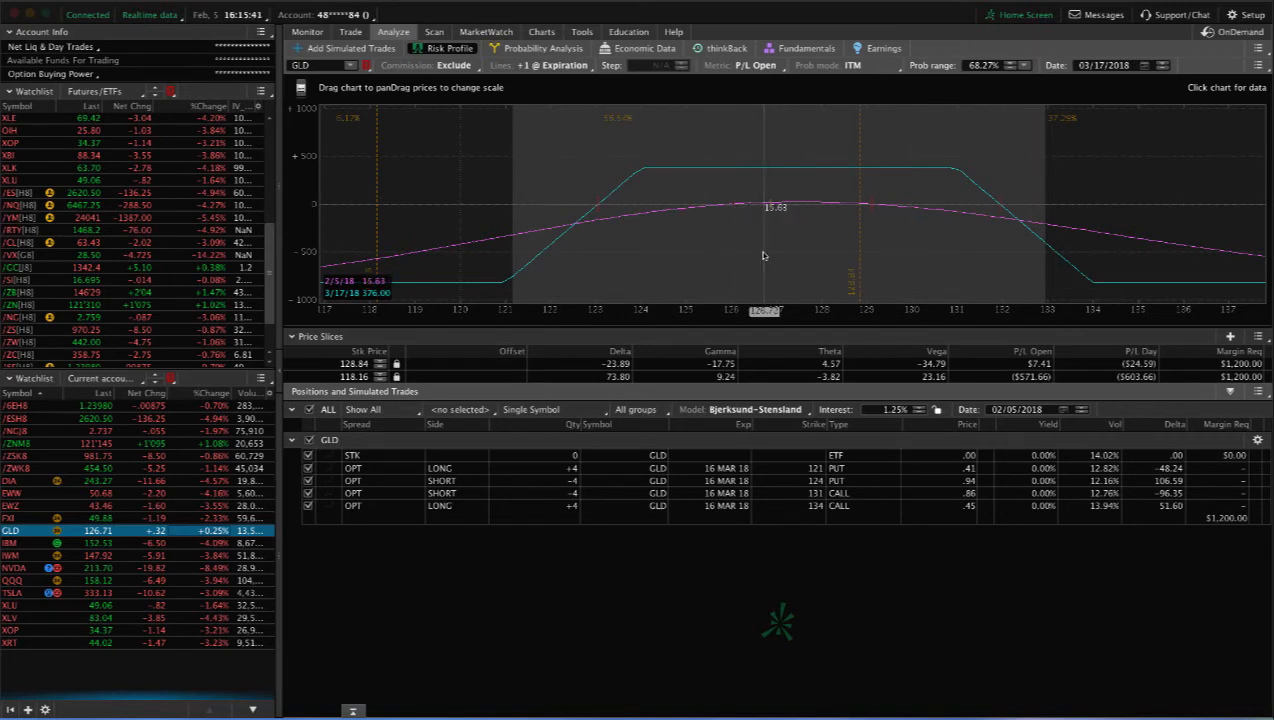
{"action": "mouse_move", "coordinate": [990, 214]}
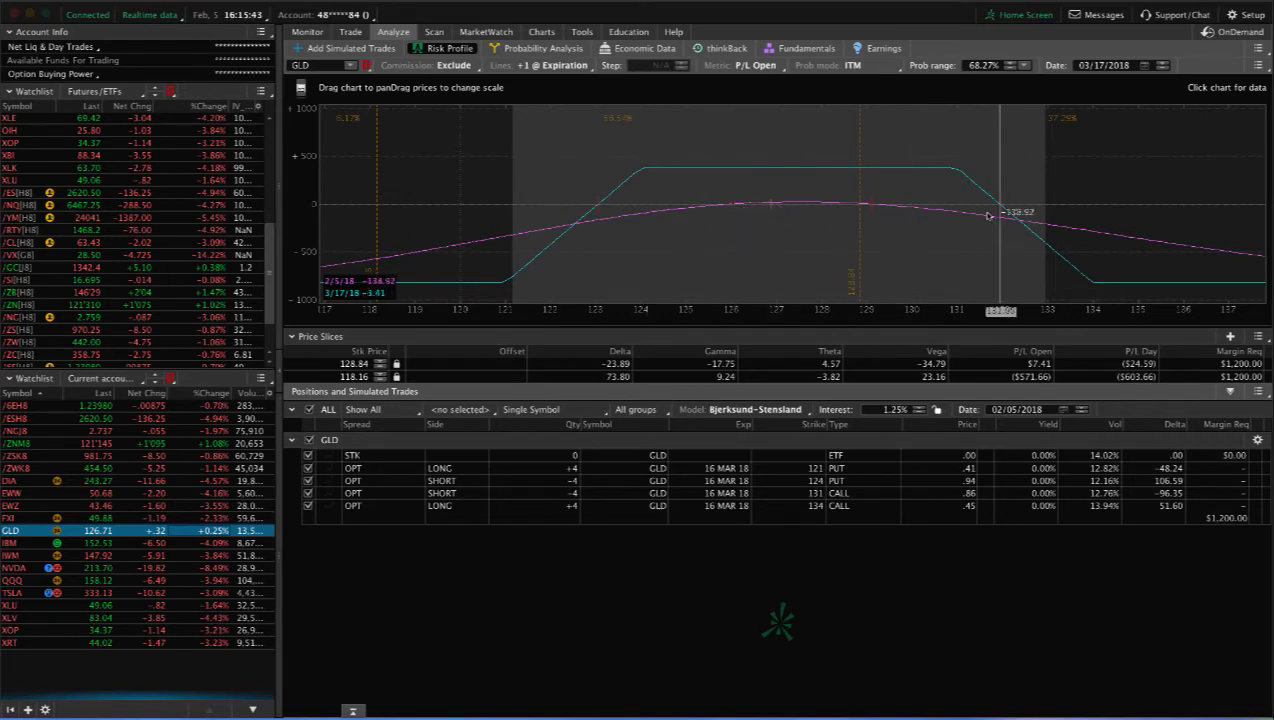
{"action": "mouse_move", "coordinate": [776, 250]}
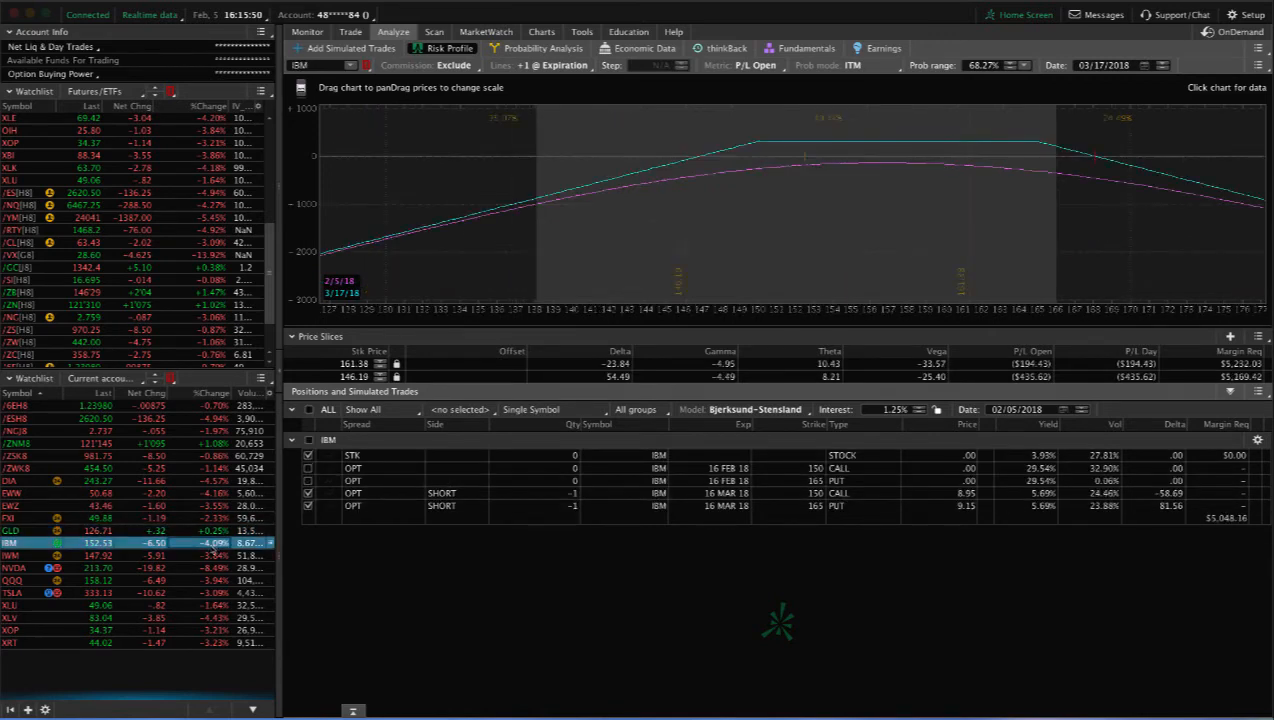
{"action": "mouse_move", "coordinate": [808, 200]}
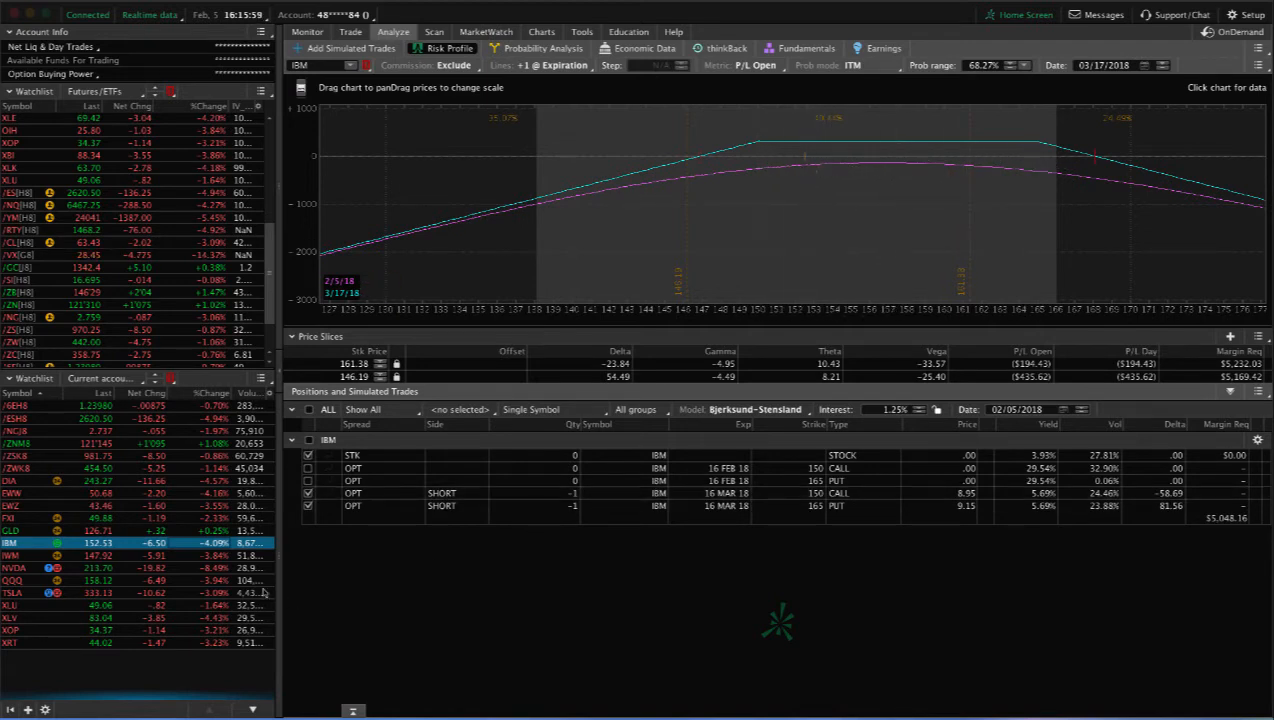
Load the IWM position's risk profile graph
{"action": "left_click", "coordinate": [10, 556]}
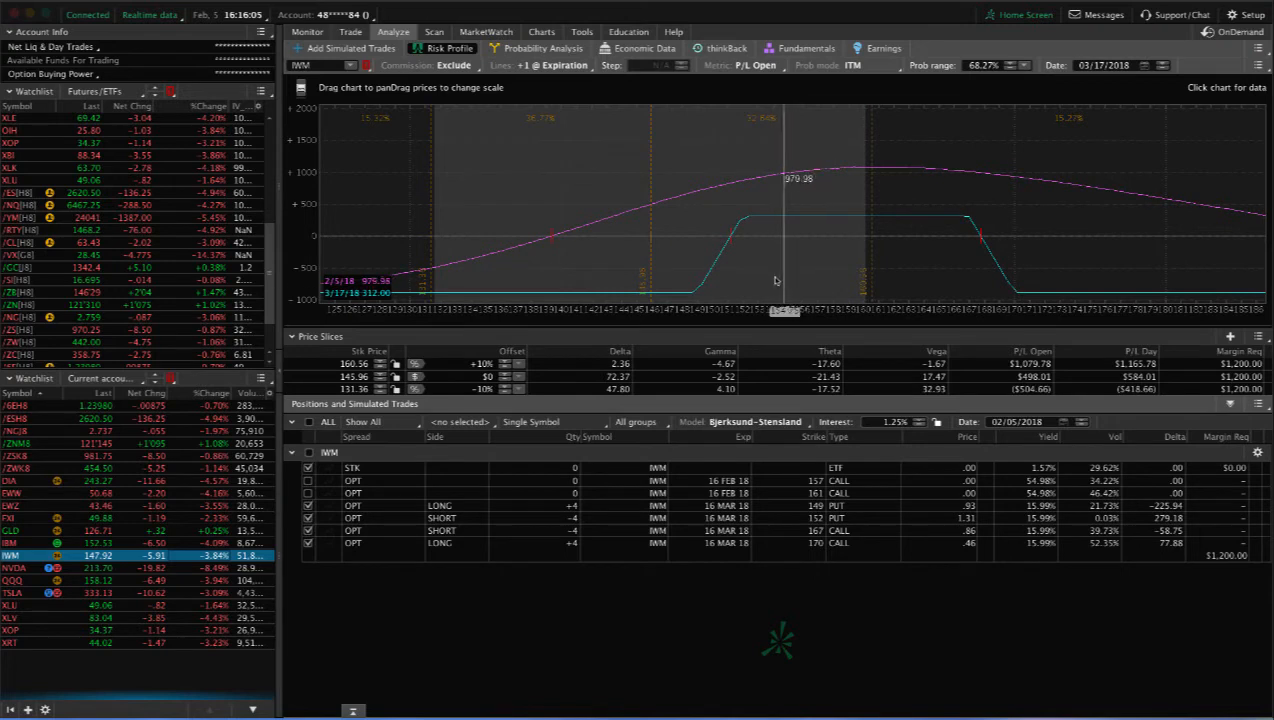
{"action": "mouse_move", "coordinate": [660, 248]}
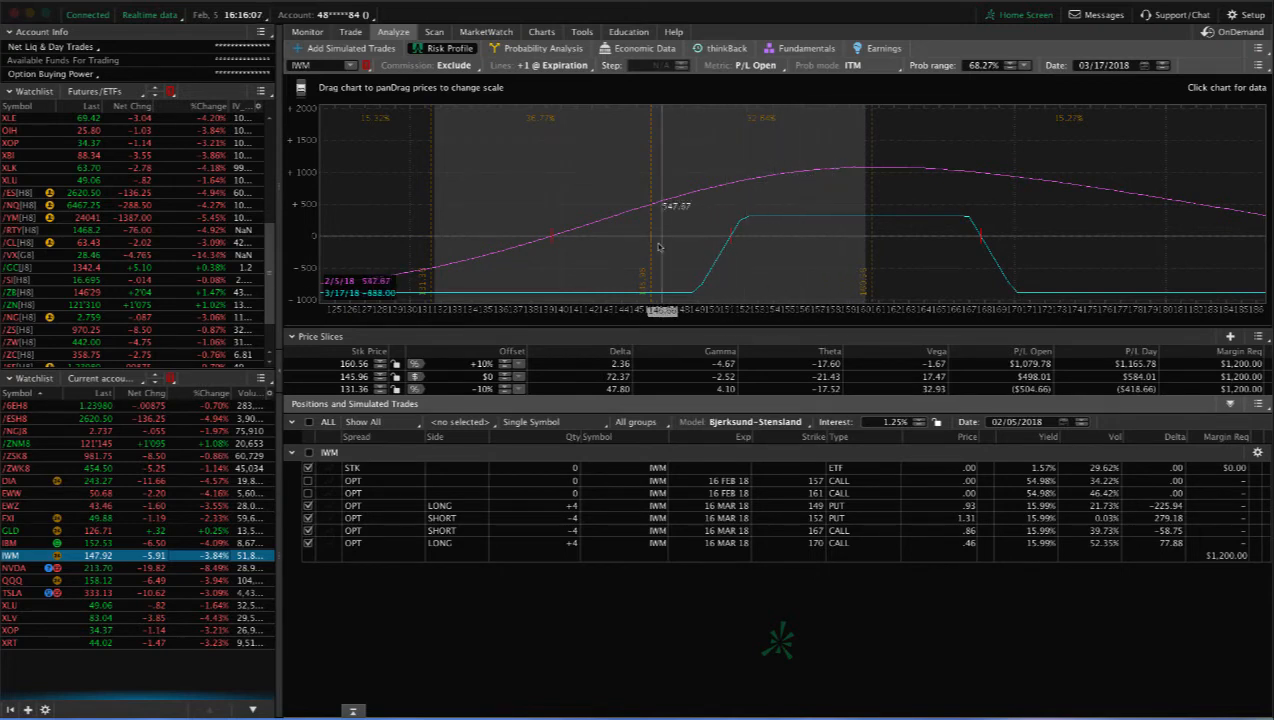
{"action": "mouse_move", "coordinate": [736, 250]}
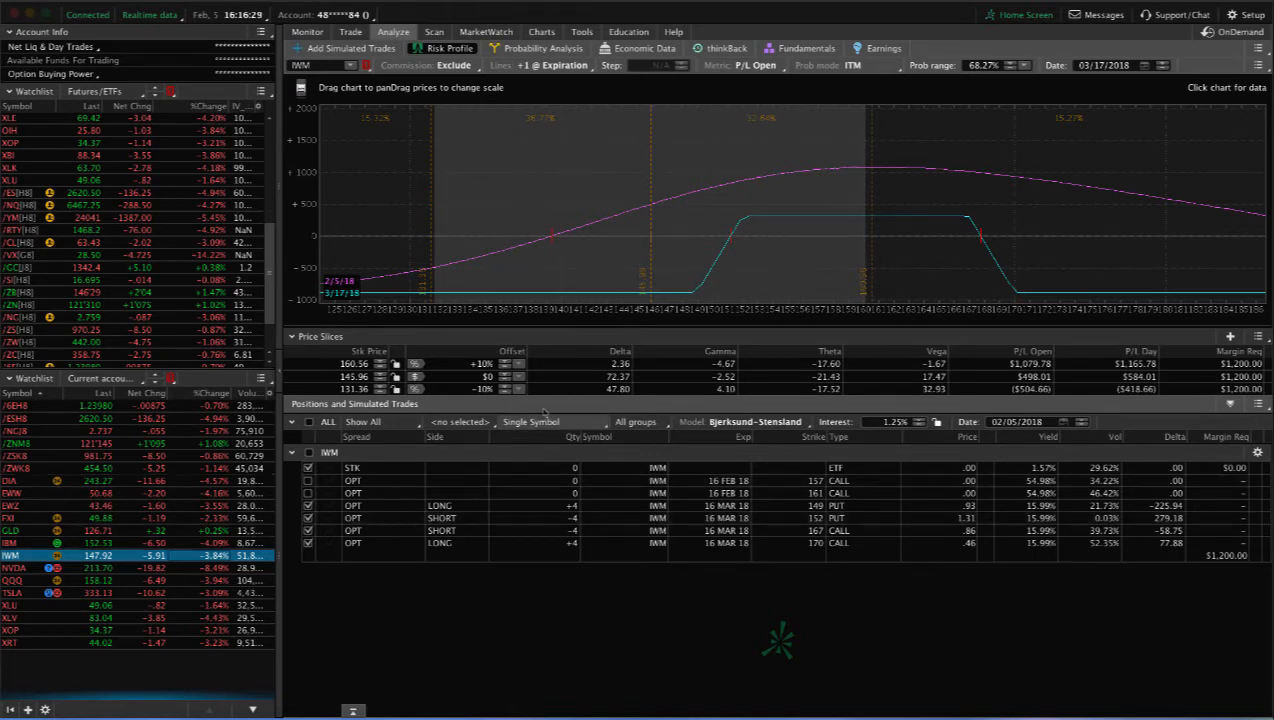
{"action": "mouse_move", "coordinate": [432, 272]}
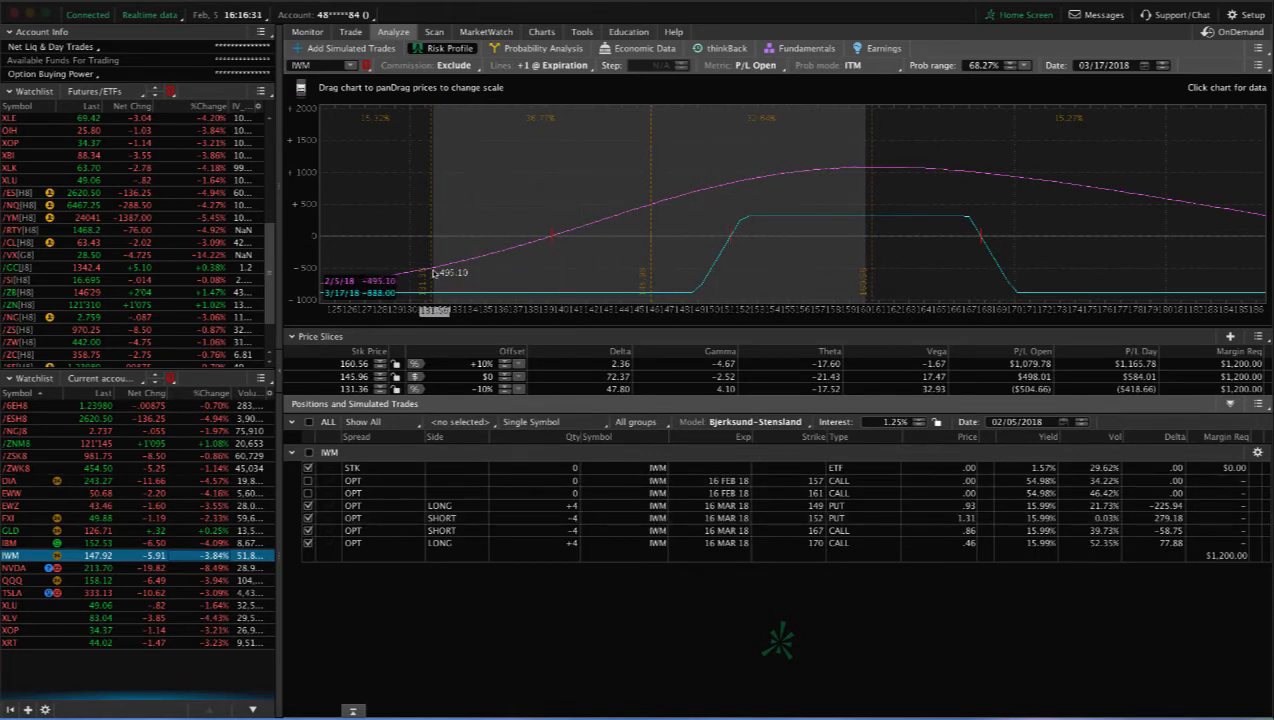
{"action": "mouse_move", "coordinate": [690, 222]}
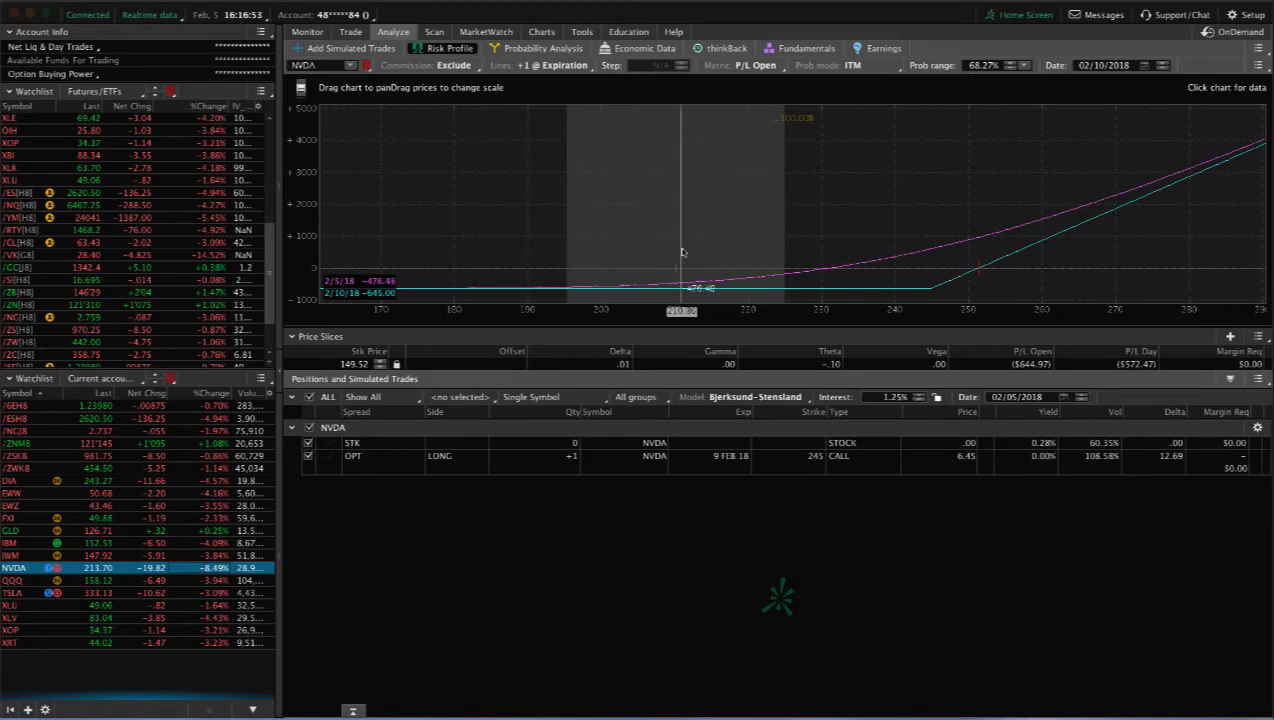
{"action": "mouse_move", "coordinate": [868, 240]}
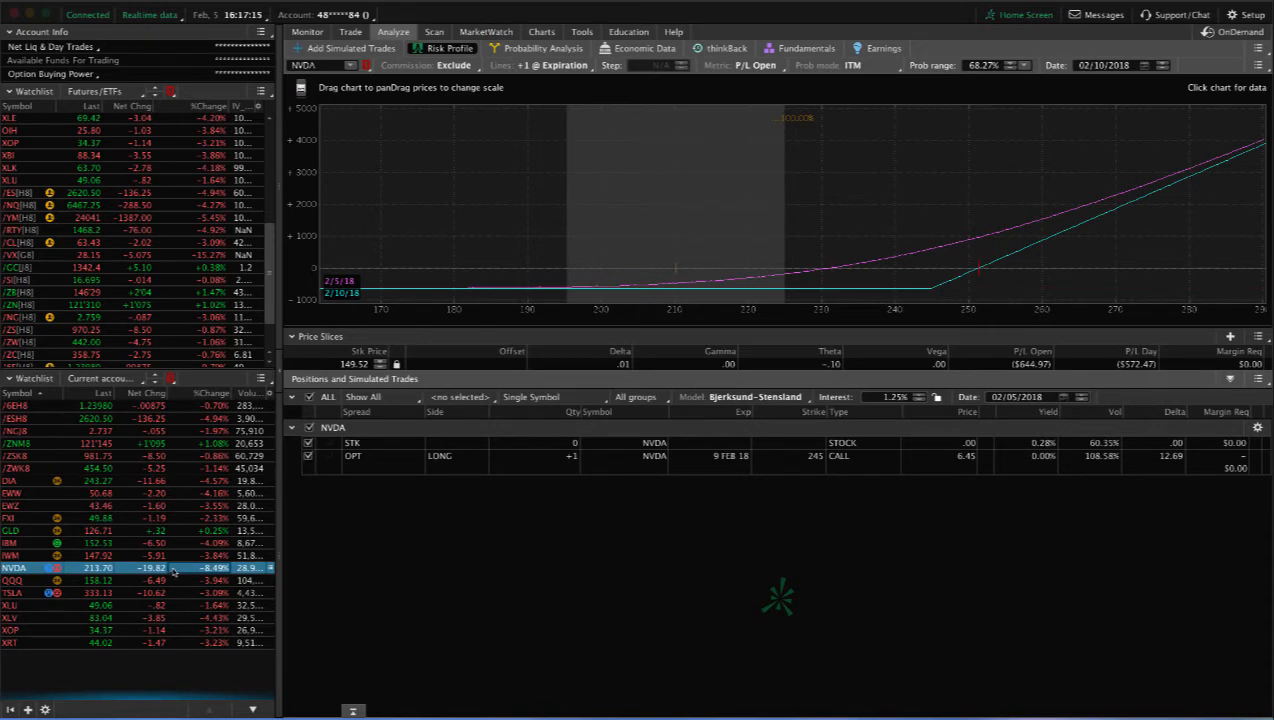
{"action": "mouse_move", "coordinate": [488, 436]}
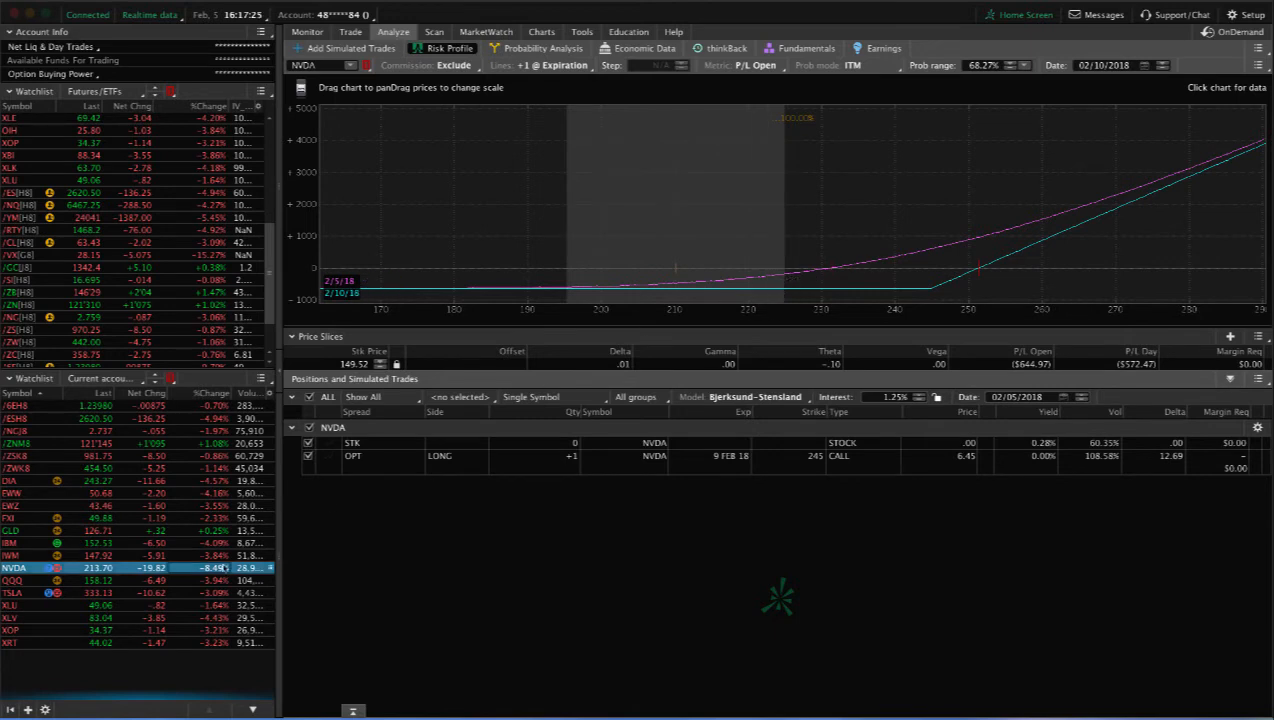
Load the QQQ risk profile and read its profit and loss at another price
{"action": "left_click", "coordinate": [16, 580]}
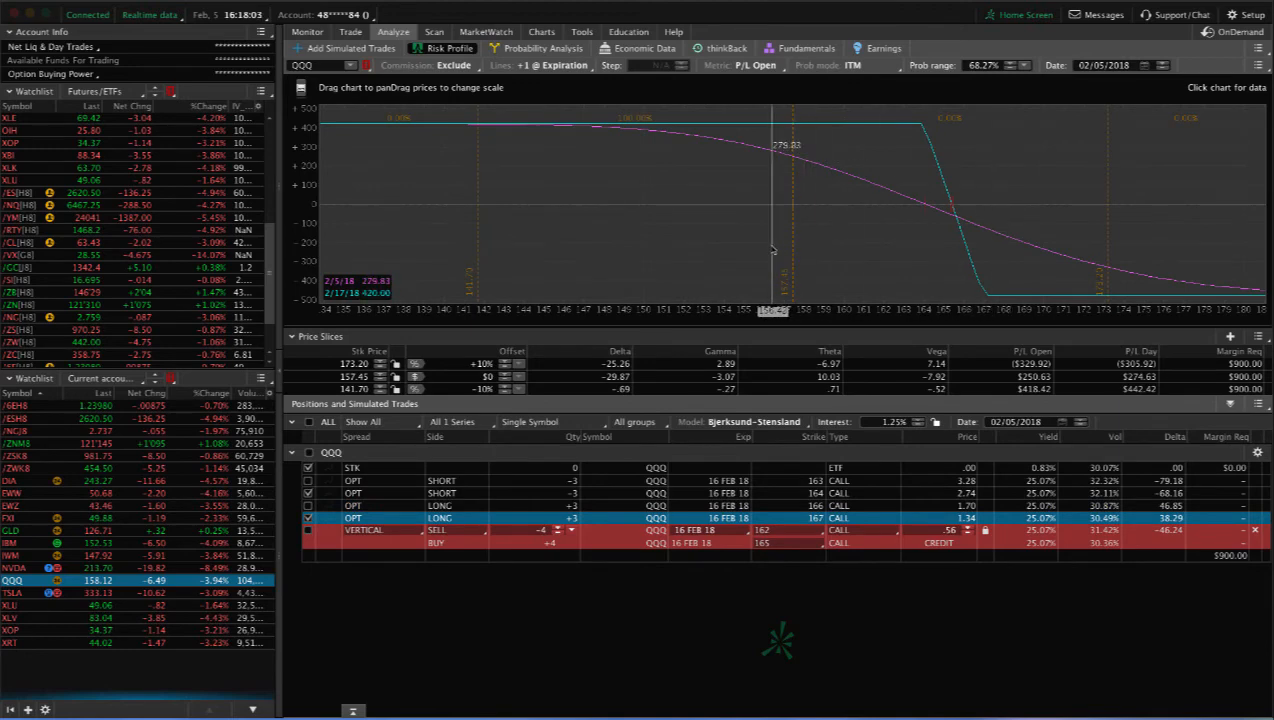
{"action": "left_click_drag", "start_coordinate": [772, 250], "coordinate": [790, 250]}
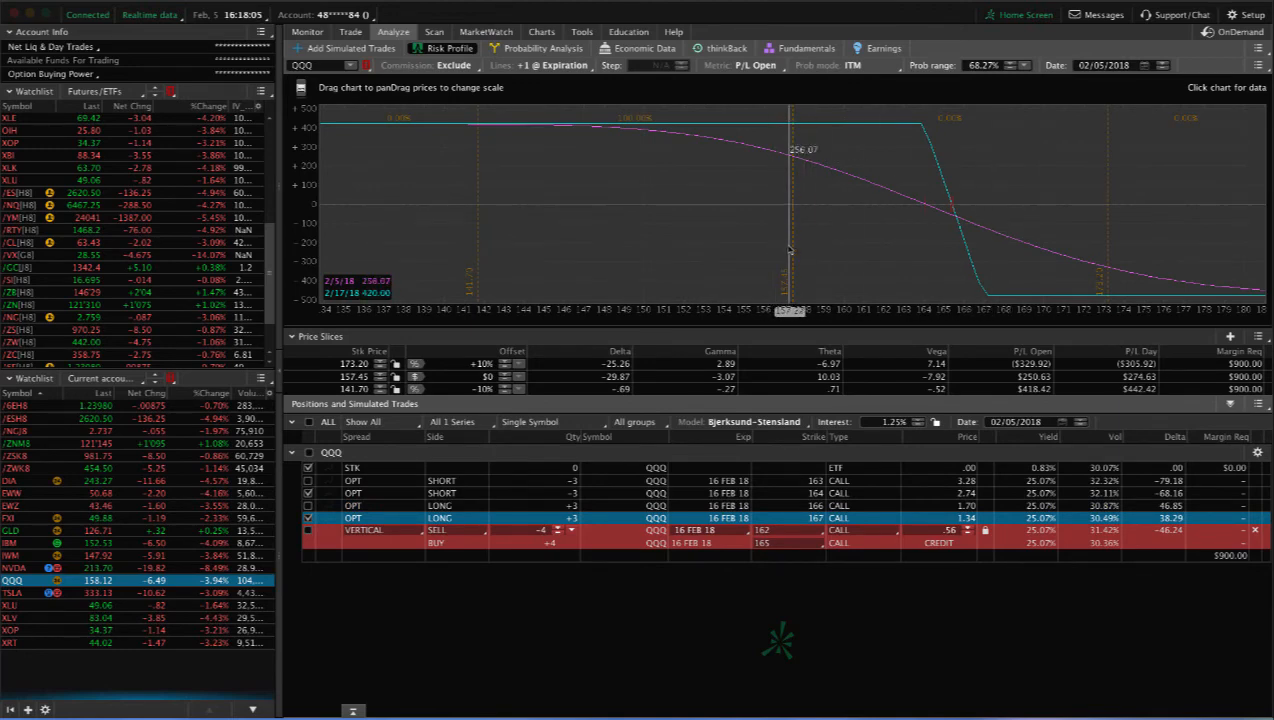
{"action": "mouse_move", "coordinate": [650, 380]}
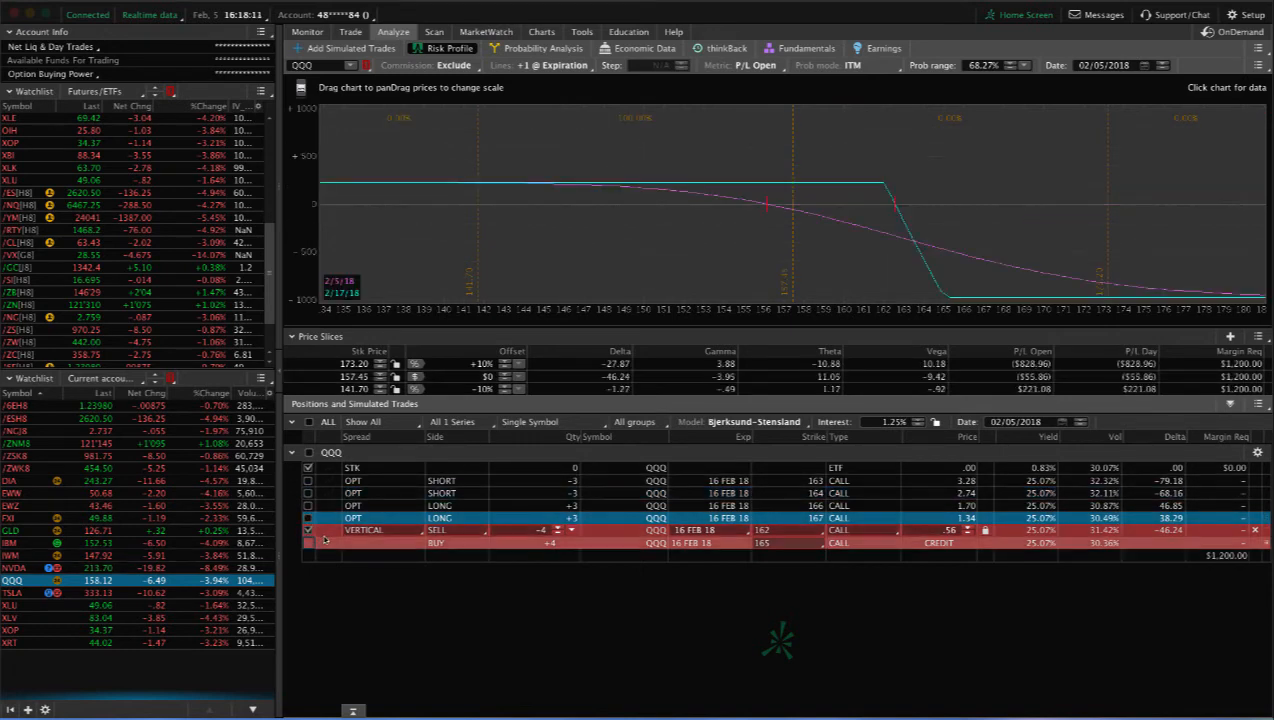
{"action": "mouse_move", "coordinate": [848, 248]}
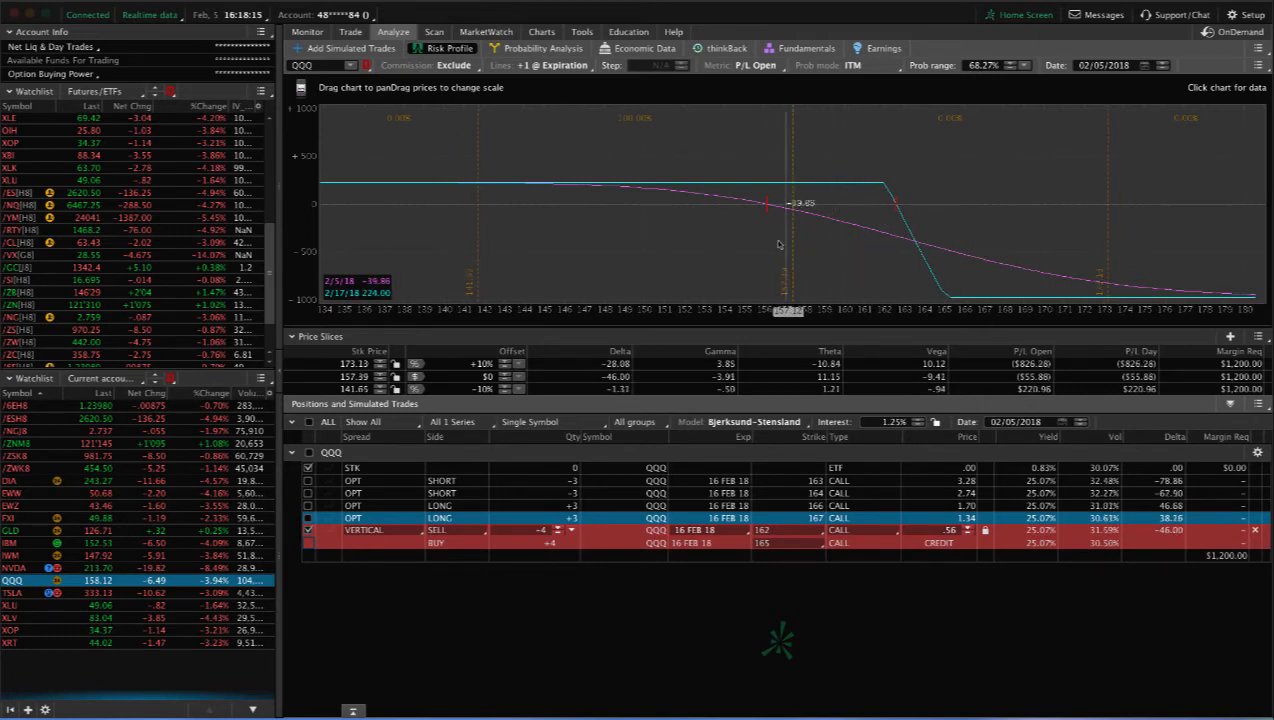
{"action": "mouse_move", "coordinate": [756, 244]}
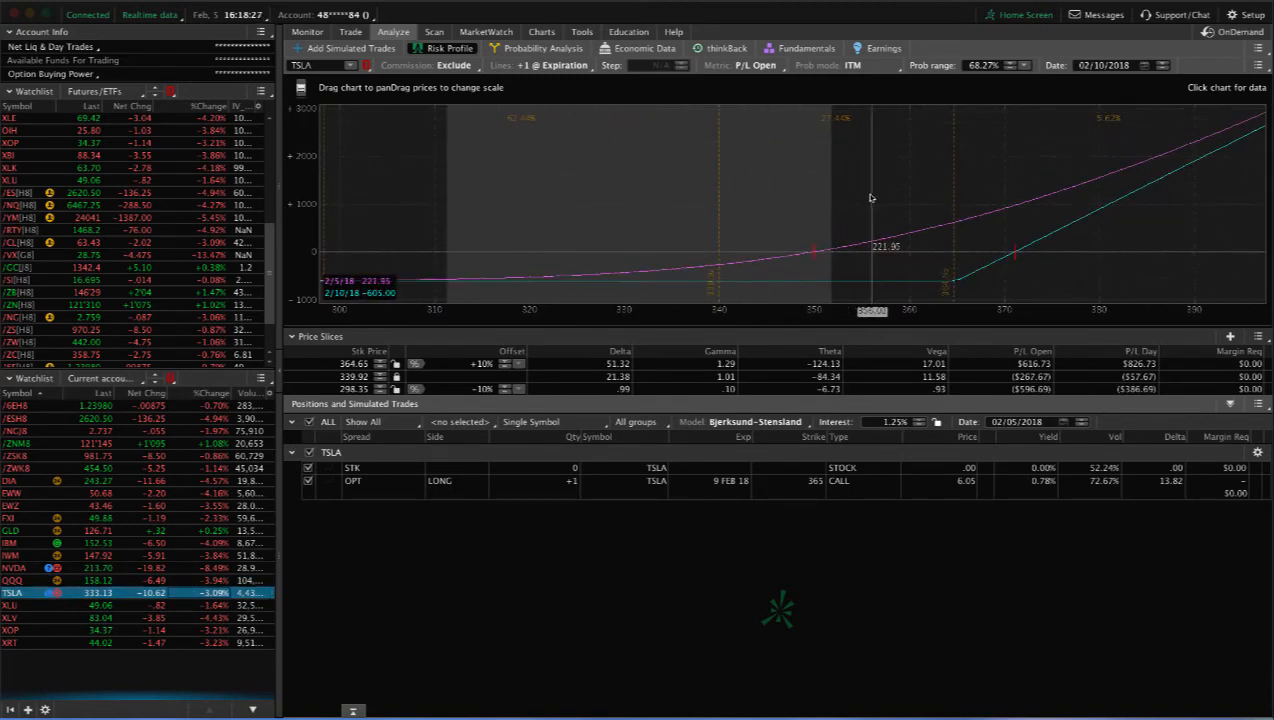
{"action": "mouse_move", "coordinate": [890, 188]}
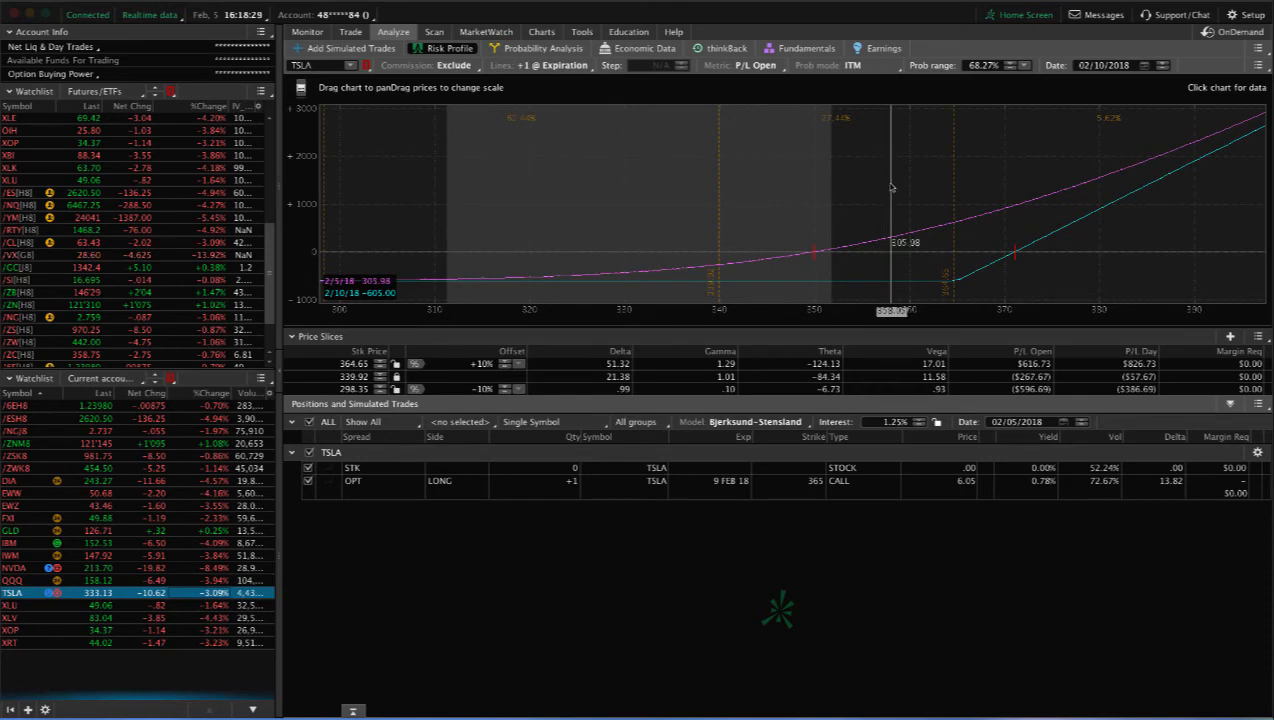
{"action": "mouse_move", "coordinate": [636, 210]}
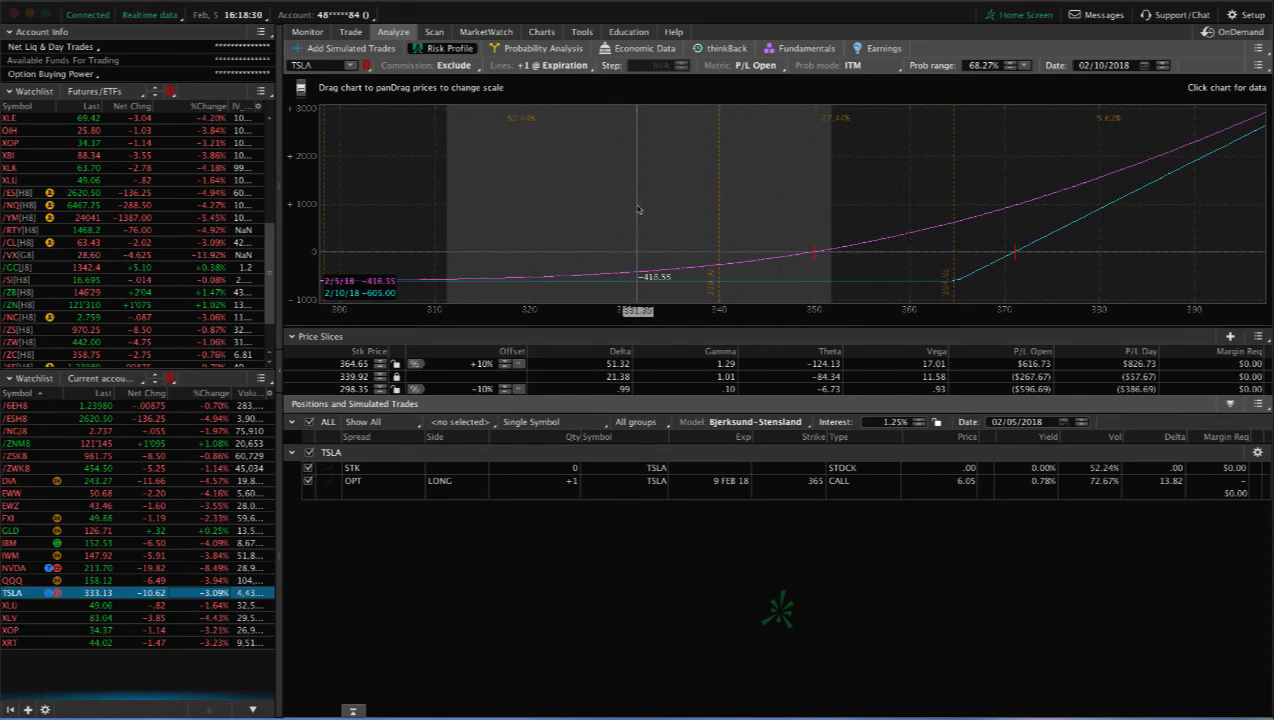
{"action": "mouse_move", "coordinate": [724, 214]}
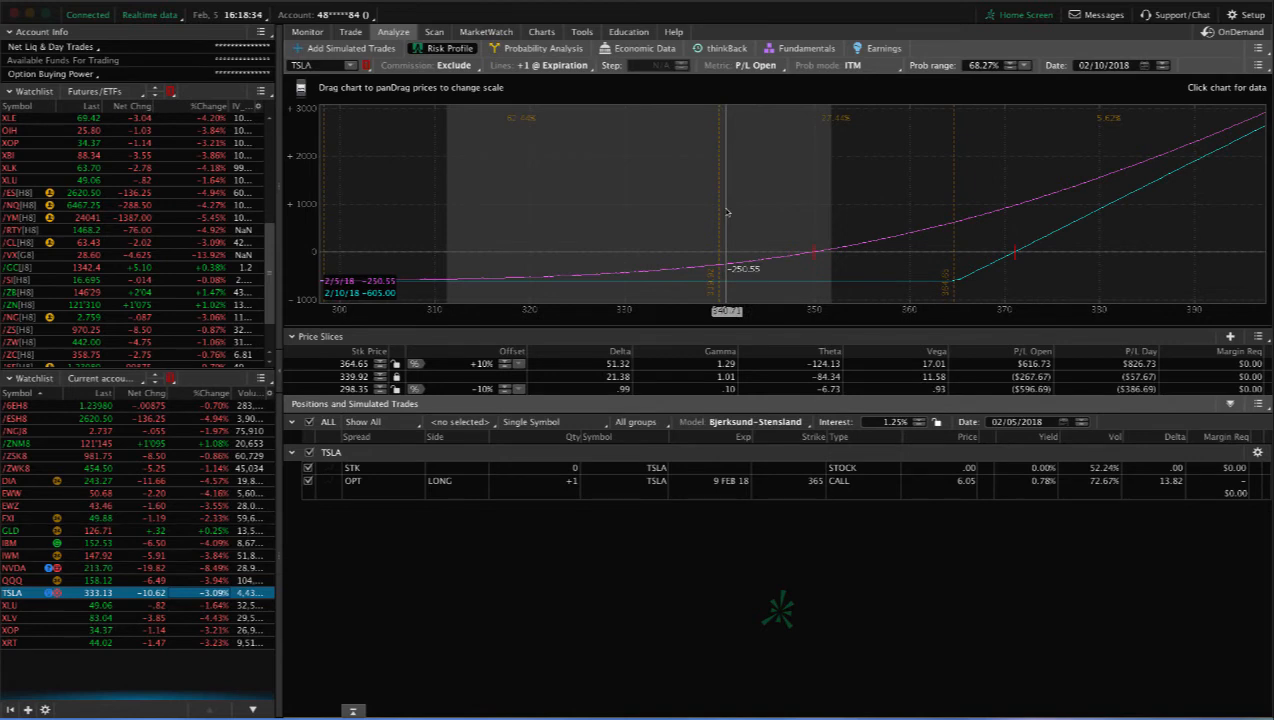
Load the XLU risk profile and check profit and loss near the plateau's peak
{"action": "left_click", "coordinate": [12, 604]}
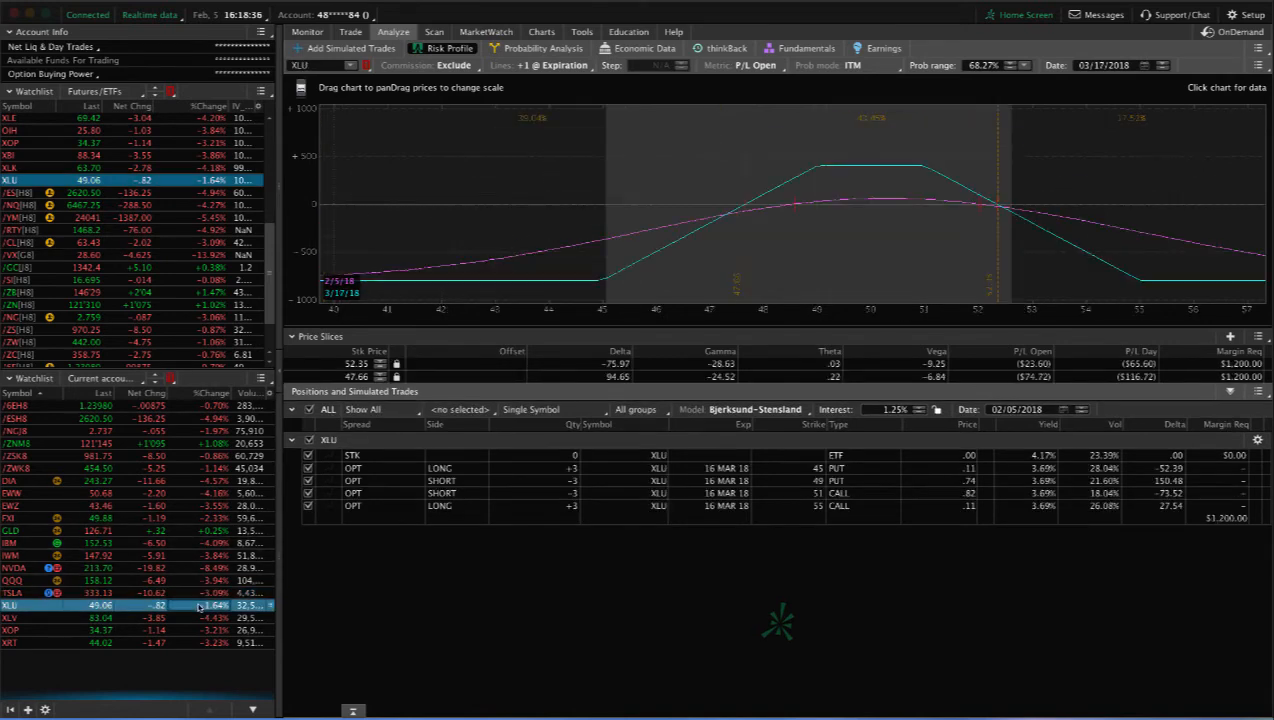
{"action": "mouse_move", "coordinate": [830, 258]}
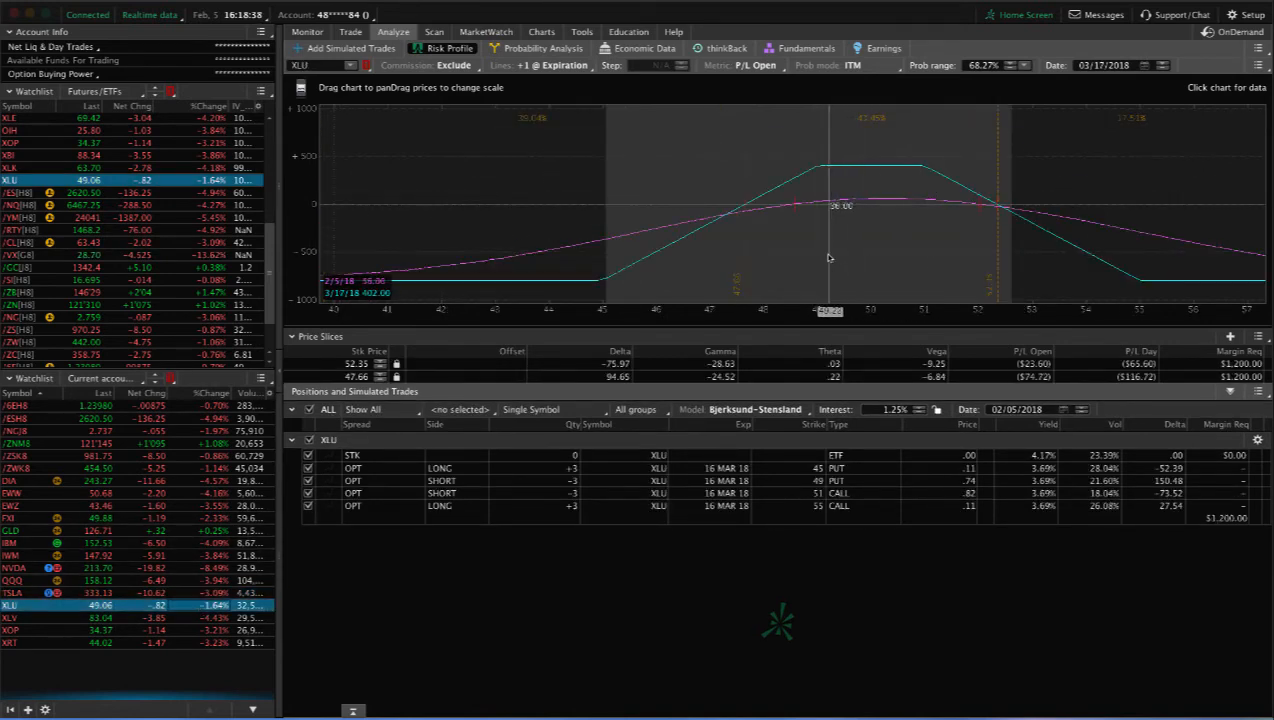
{"action": "left_click_drag", "start_coordinate": [828, 256], "coordinate": [870, 256]}
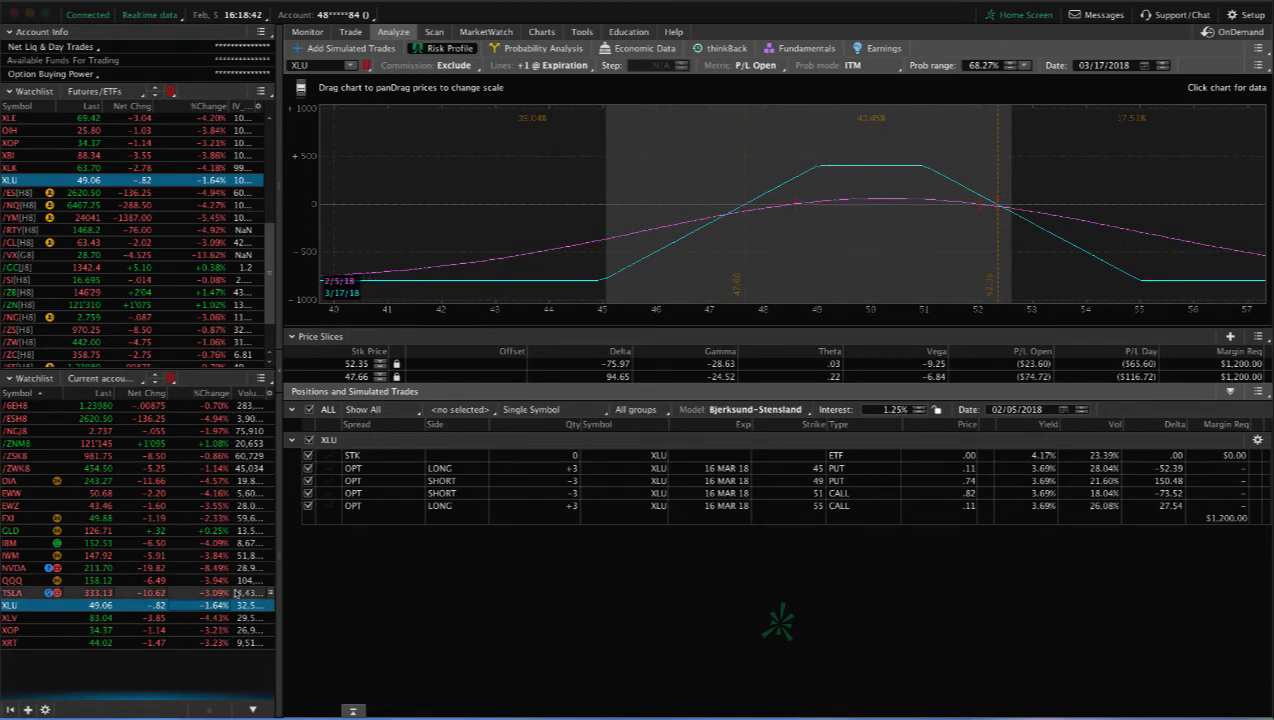
Load the XLV position's risk profile graph
{"action": "left_click", "coordinate": [10, 618]}
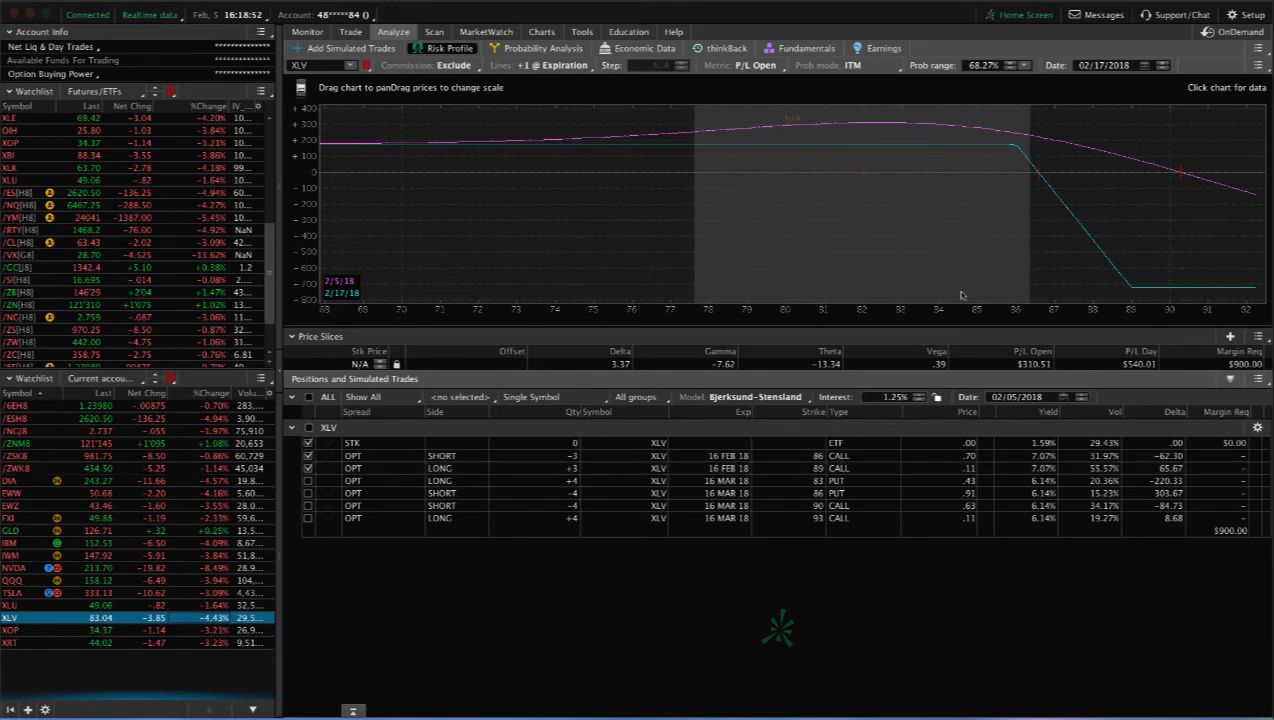
{"action": "mouse_move", "coordinate": [864, 262]}
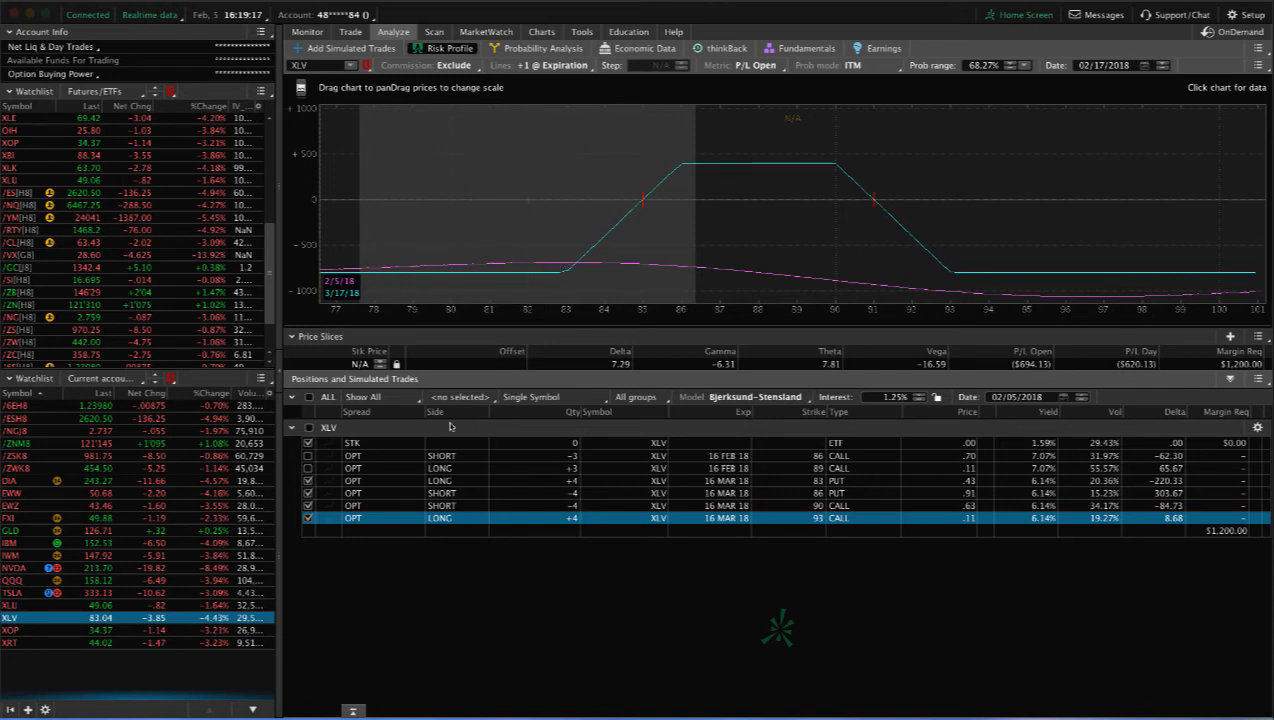
Load the XOP short put and short call position's risk profile
{"action": "left_click", "coordinate": [44, 630]}
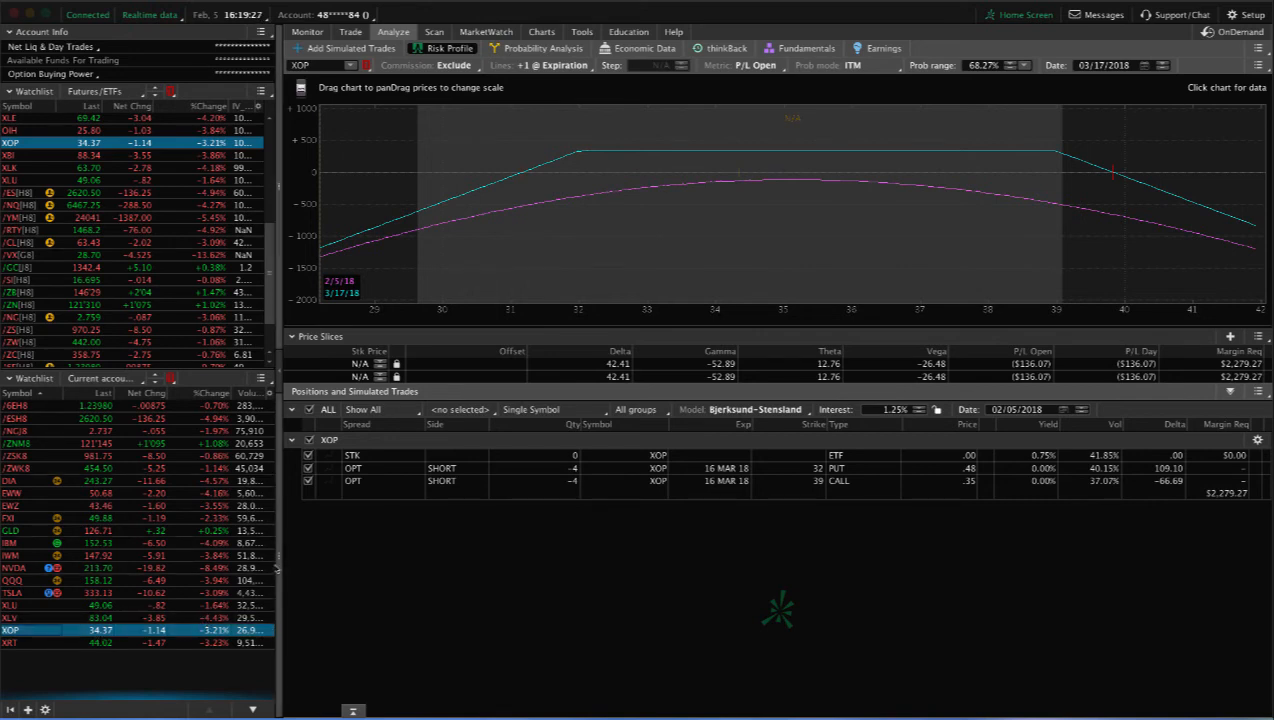
{"action": "mouse_move", "coordinate": [748, 228]}
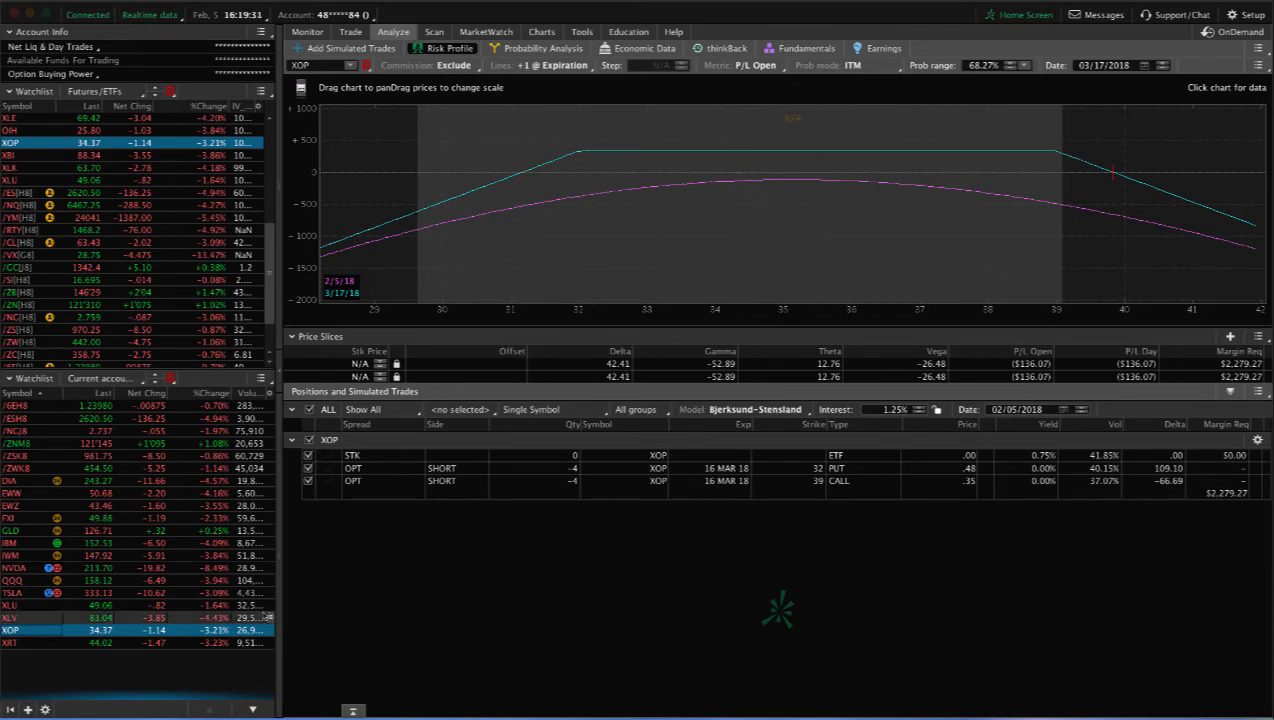
{"action": "mouse_move", "coordinate": [716, 258]}
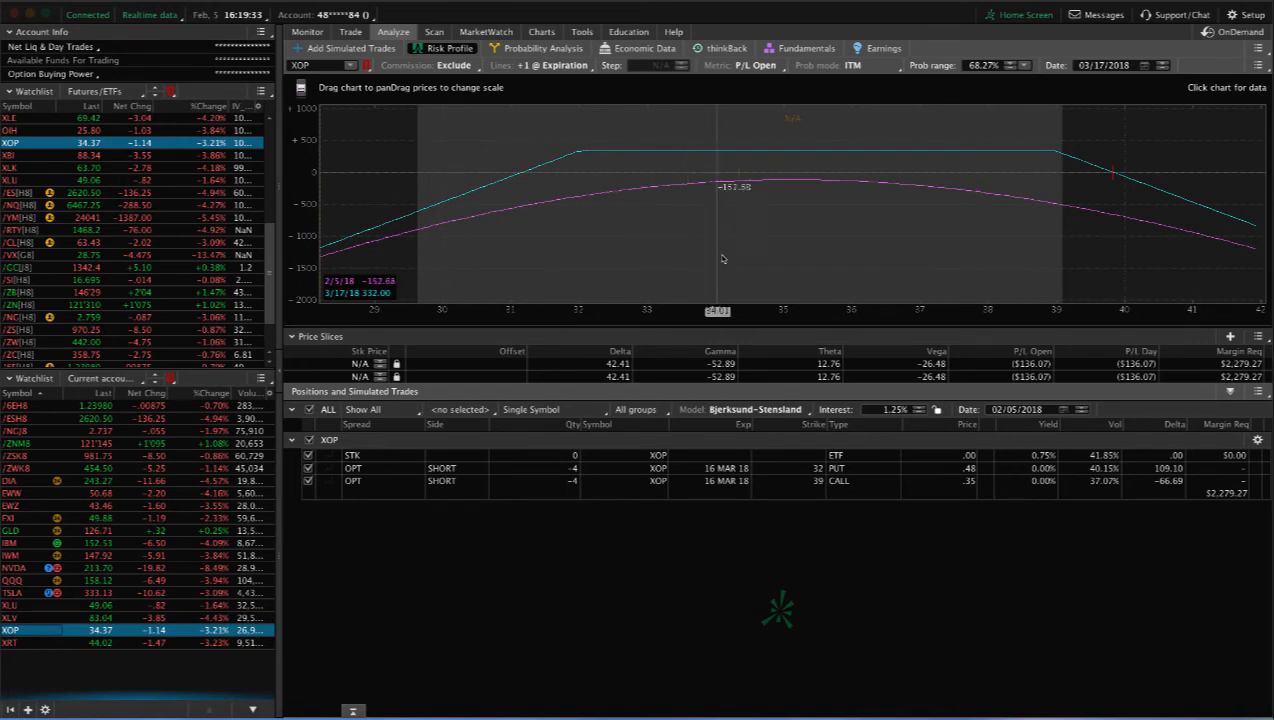
{"action": "mouse_move", "coordinate": [740, 250]}
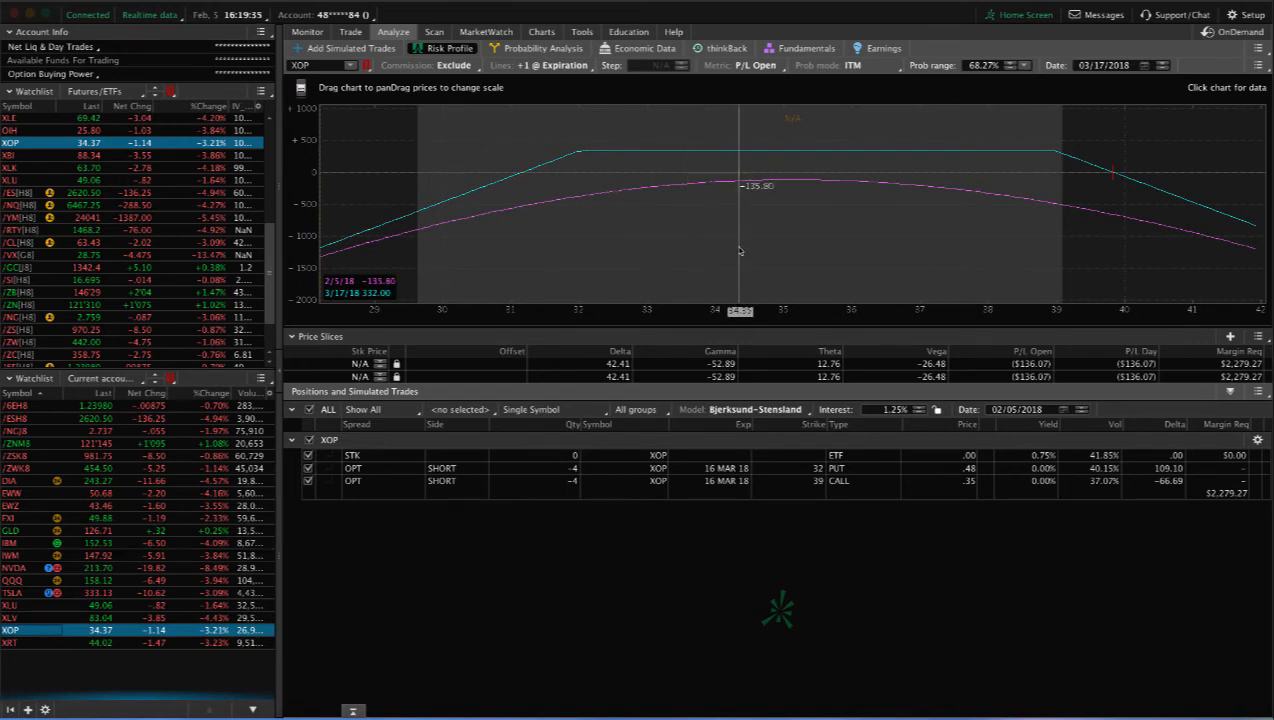
{"action": "mouse_move", "coordinate": [740, 190]}
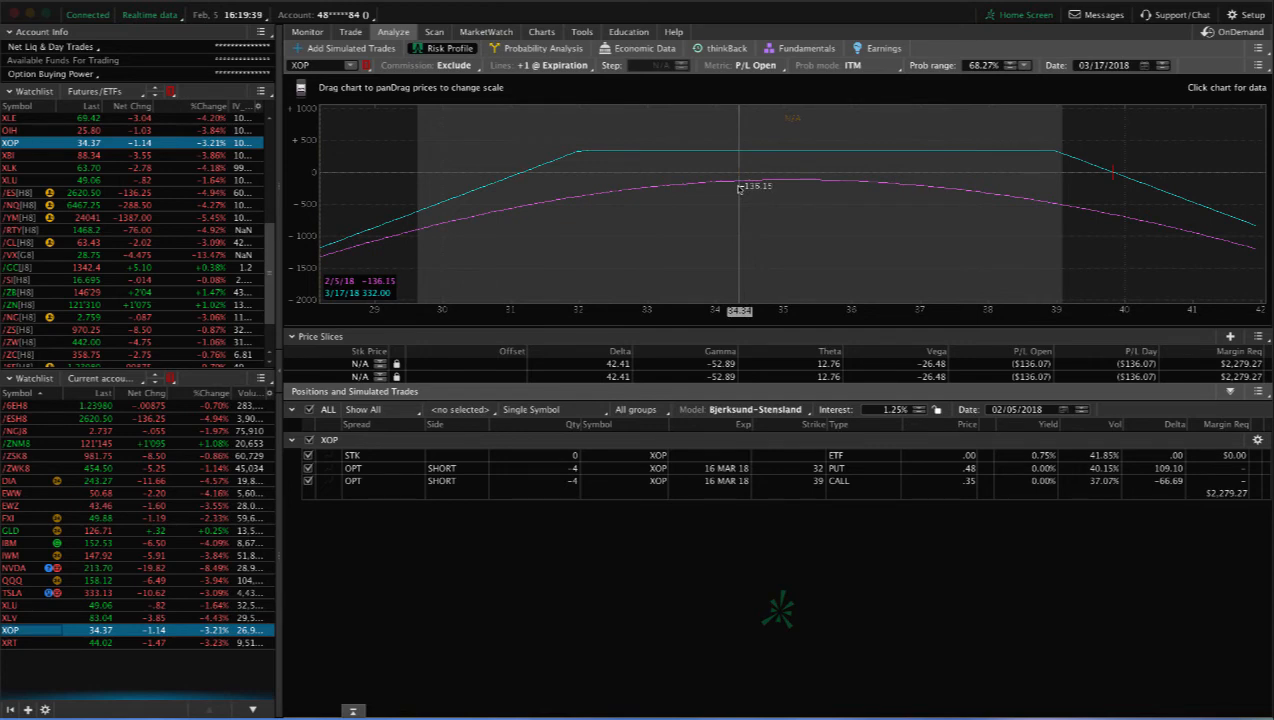
{"action": "mouse_move", "coordinate": [718, 224]}
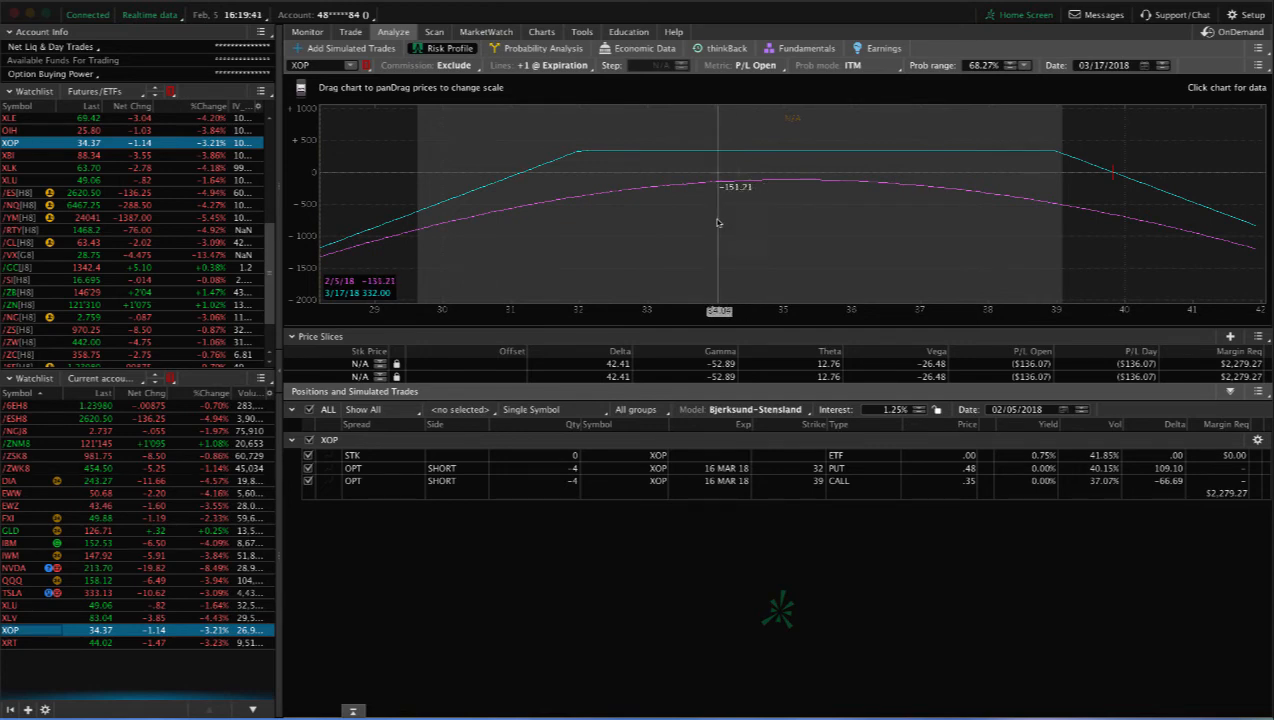
Graph the XRT position, adjust its included legs, then move the analysis to SPY
{"action": "left_click", "coordinate": [10, 642]}
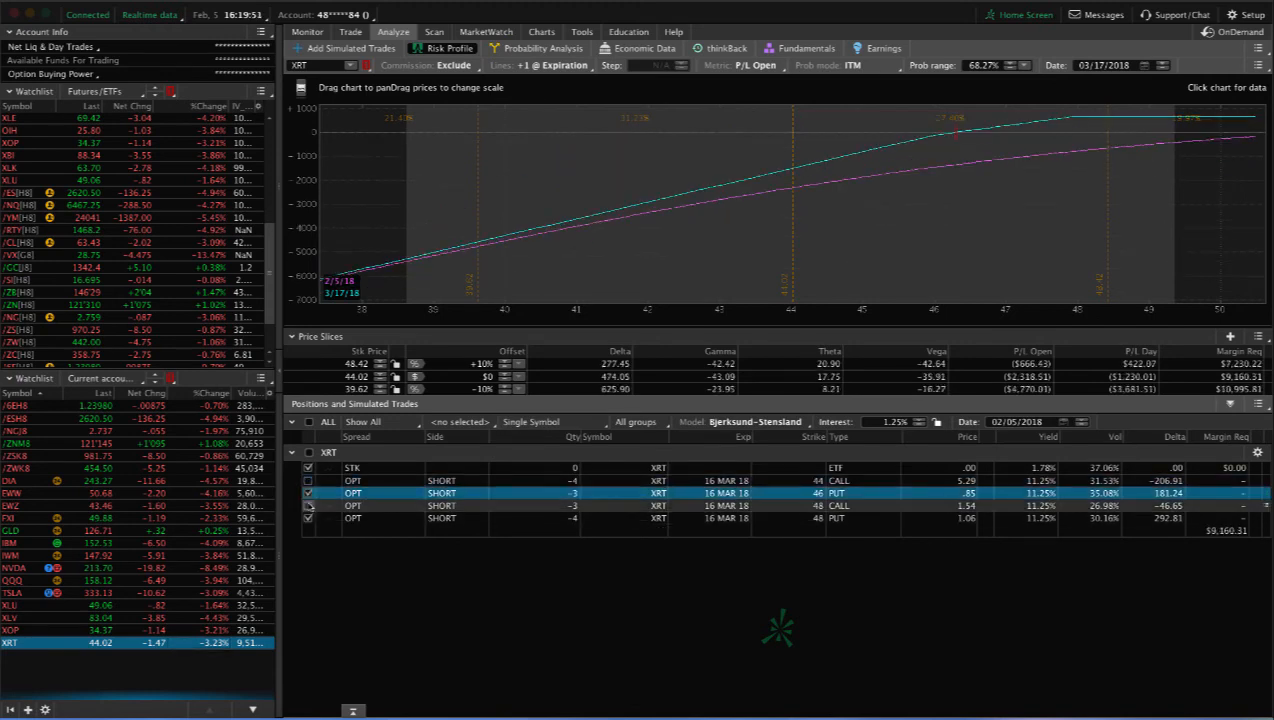
{"action": "left_click", "coordinate": [308, 518]}
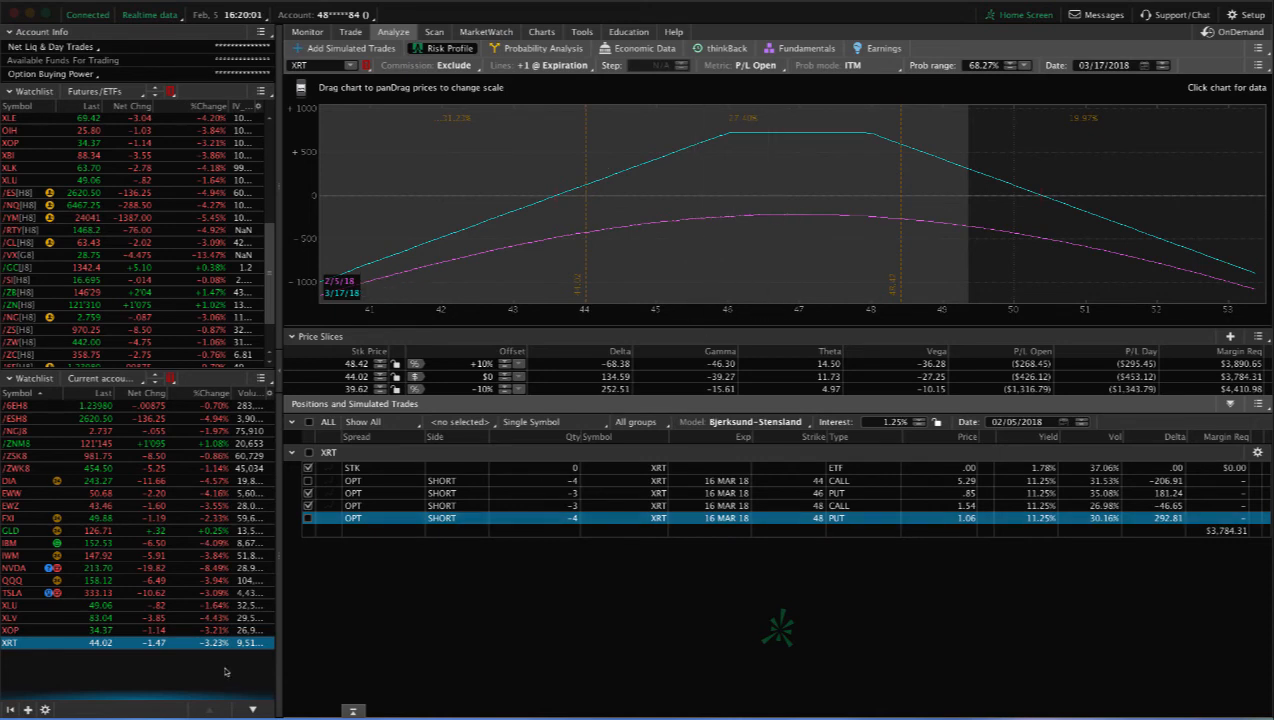
{"action": "mouse_move", "coordinate": [208, 668]}
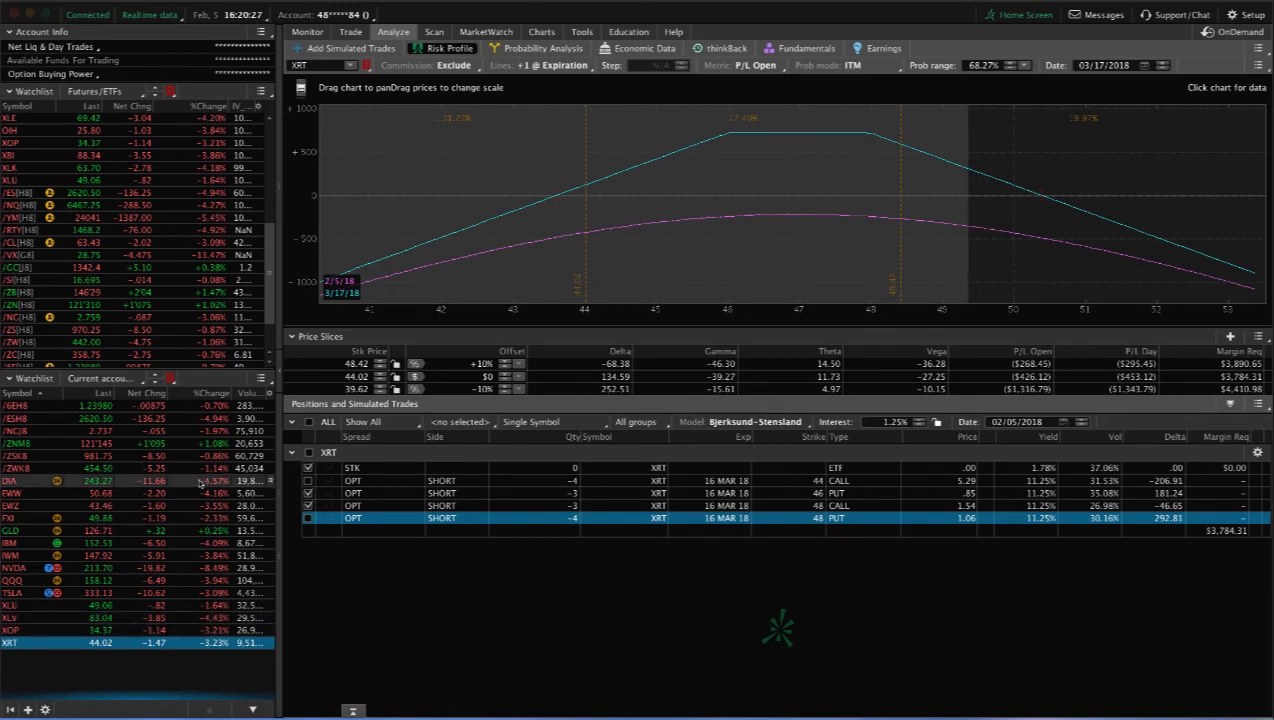
{"action": "mouse_move", "coordinate": [192, 480]}
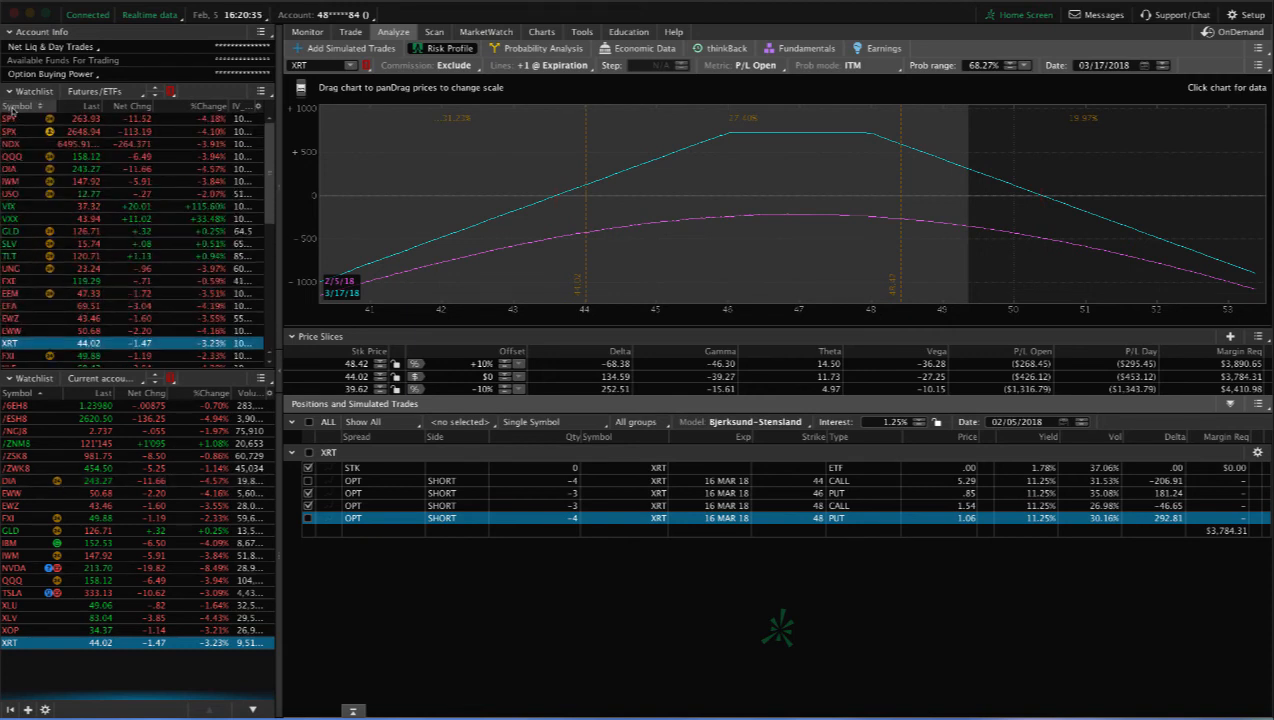
{"action": "left_click", "coordinate": [8, 118]}
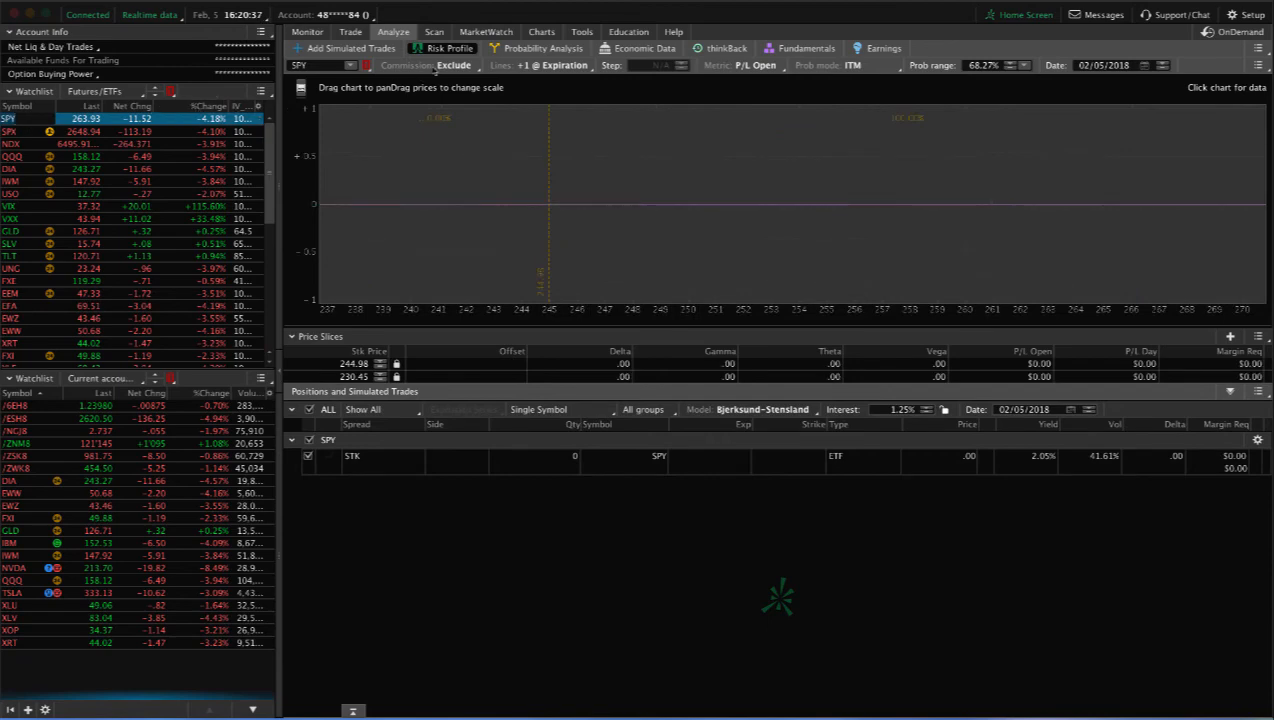